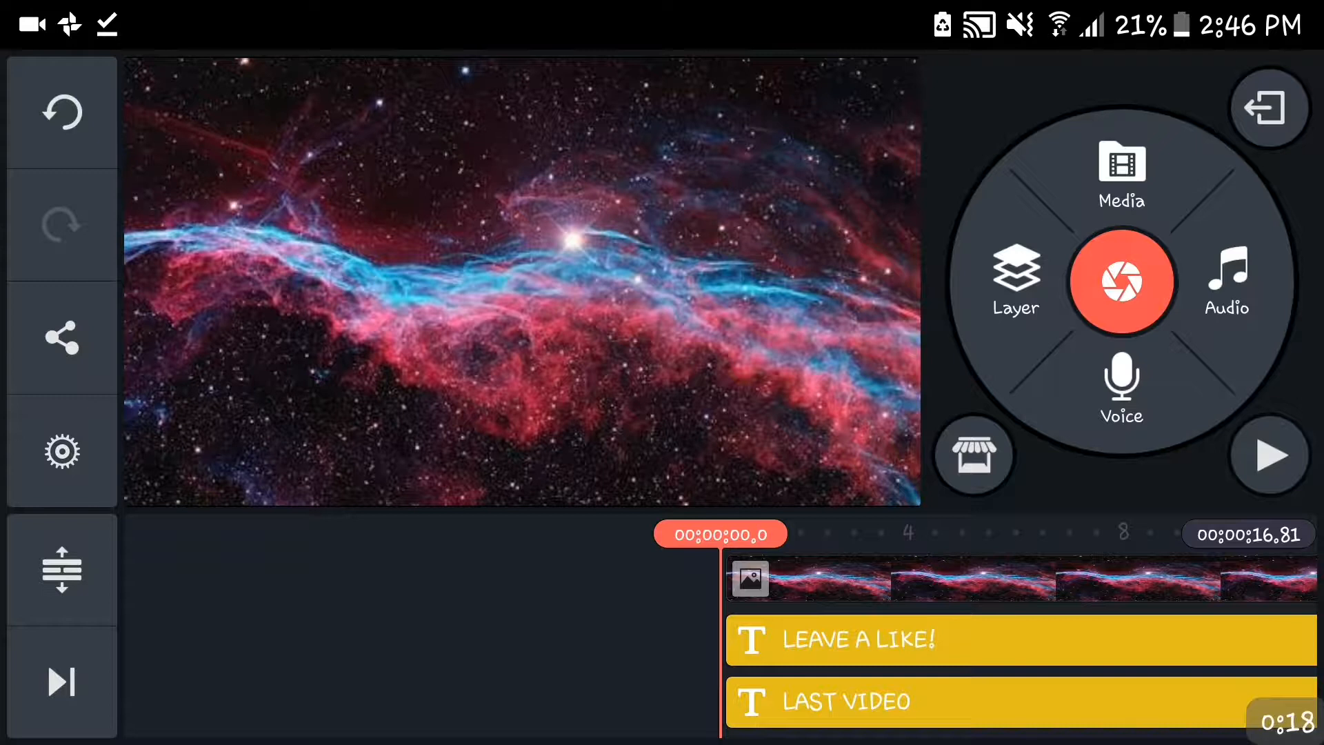
# - Preview the finished outro, rewind to the start and exit to the home screen
pyautogui.click(1269, 453)
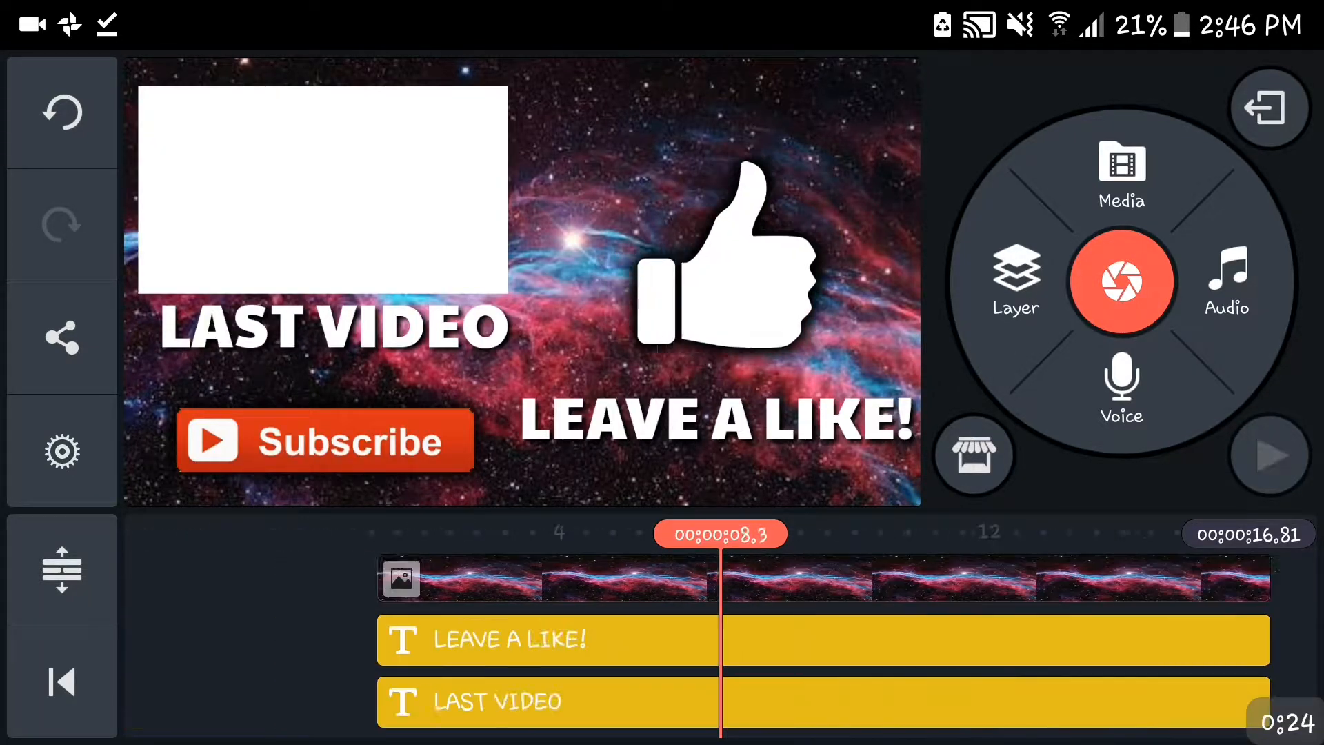
pyautogui.click(60, 681)
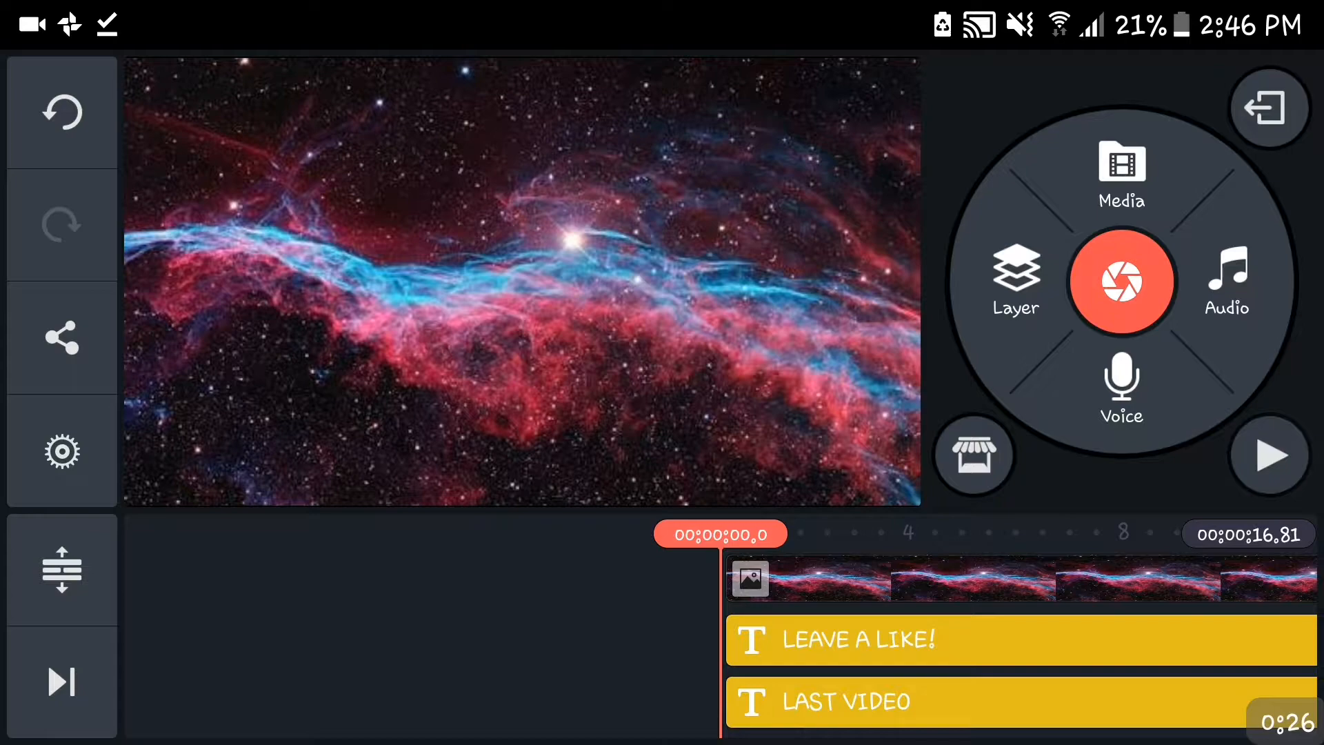
pyautogui.click(1267, 108)
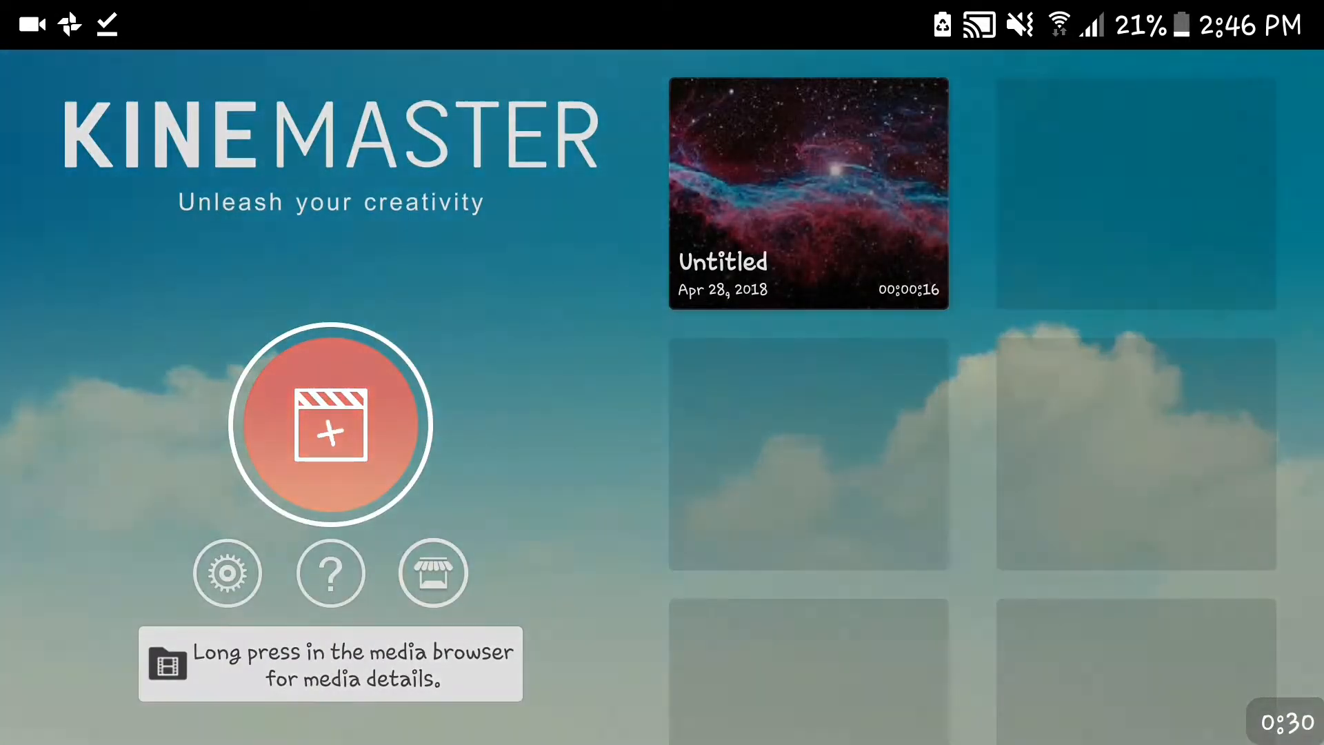
# - Create an empty project and add the space nebula image from the Download folder
pyautogui.click(330, 423)
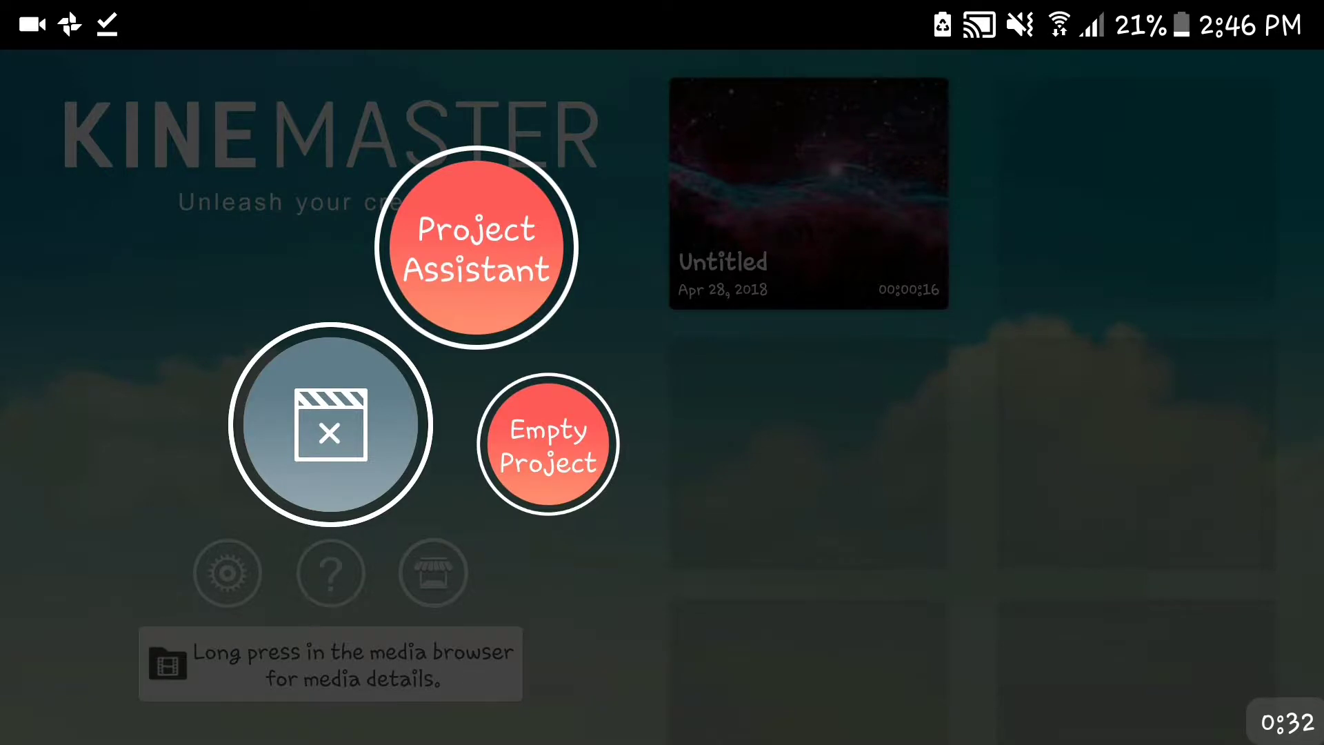
pyautogui.click(548, 442)
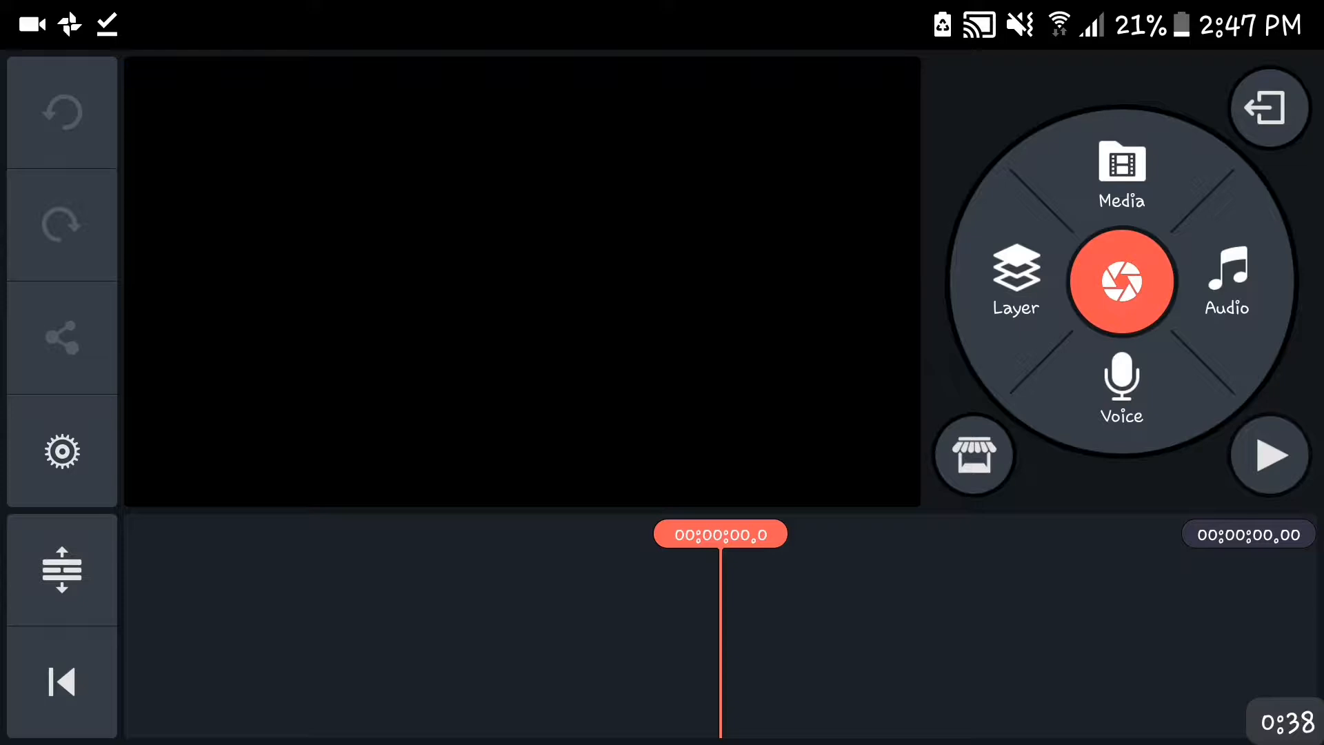
pyautogui.click(1121, 168)
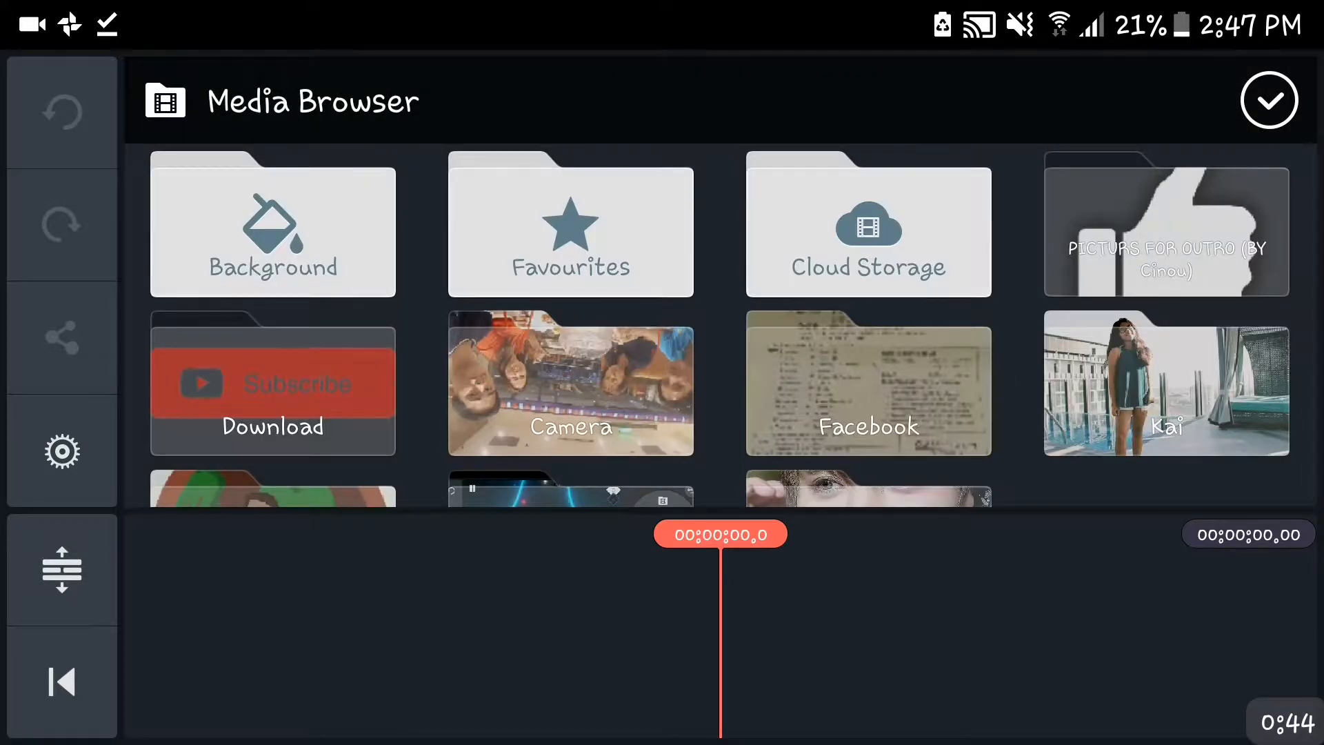
pyautogui.click(273, 385)
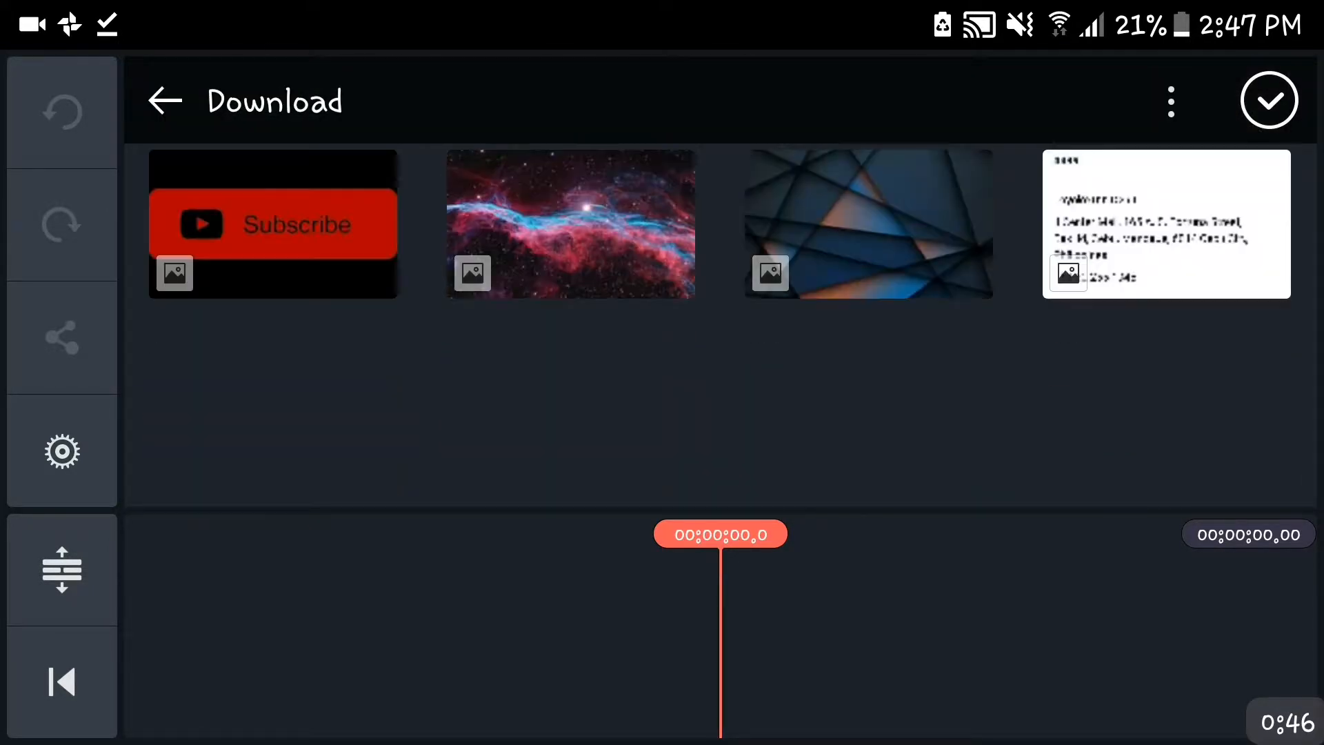
pyautogui.click(571, 224)
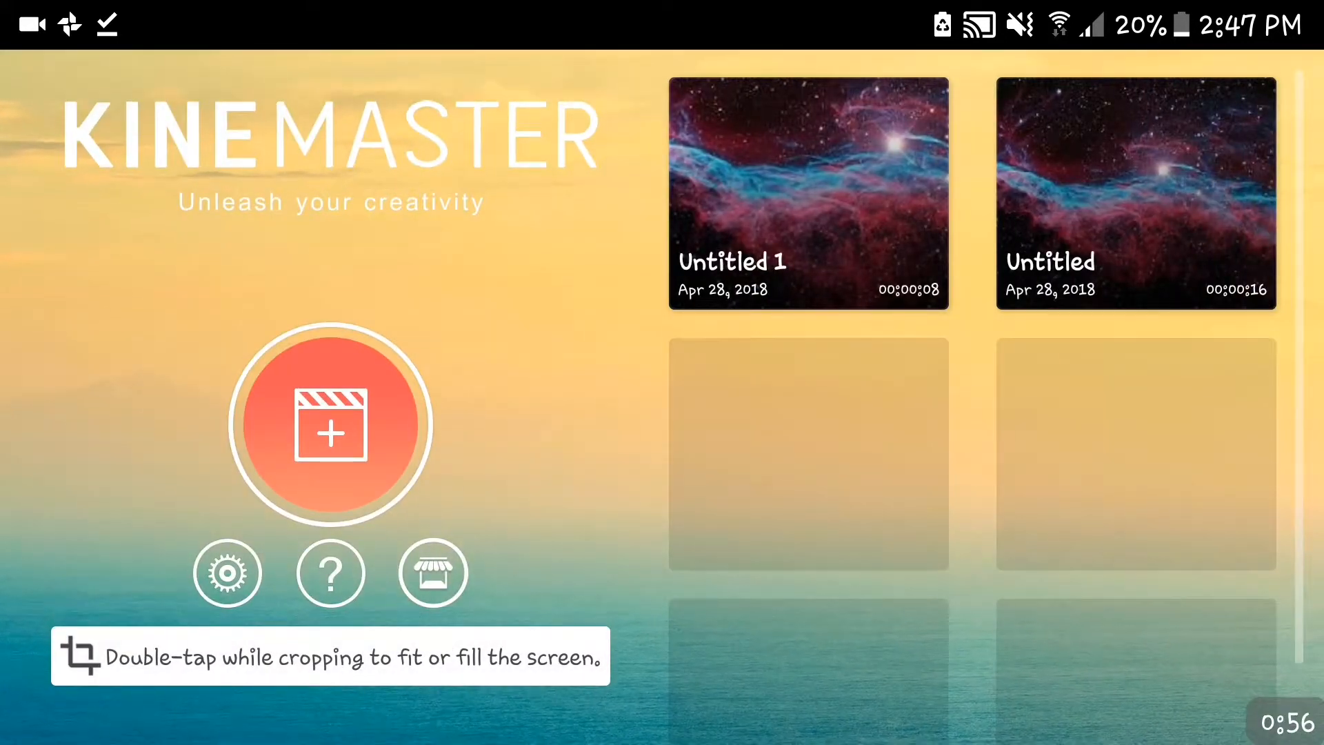
# - Open Untitled 1 and crop the nebula background clip to fill the preview frame
pyautogui.click(806, 193)
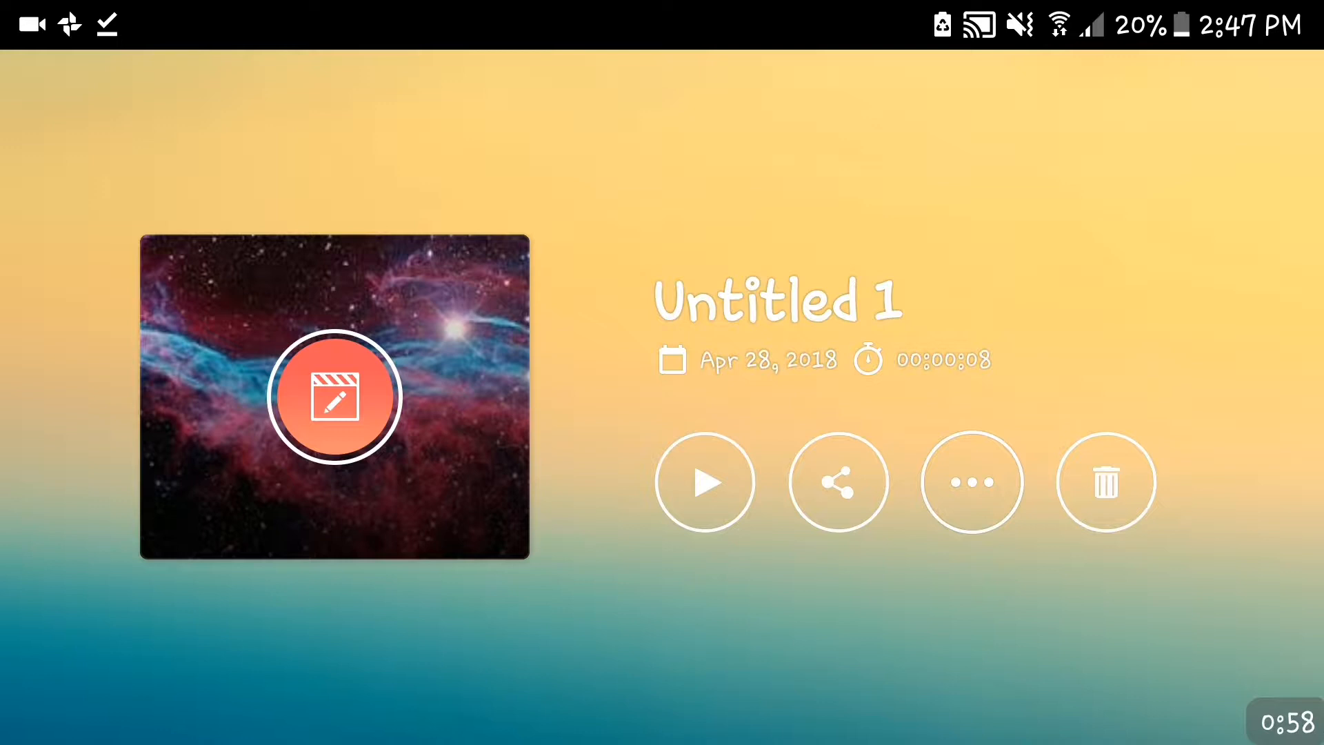
pyautogui.click(333, 397)
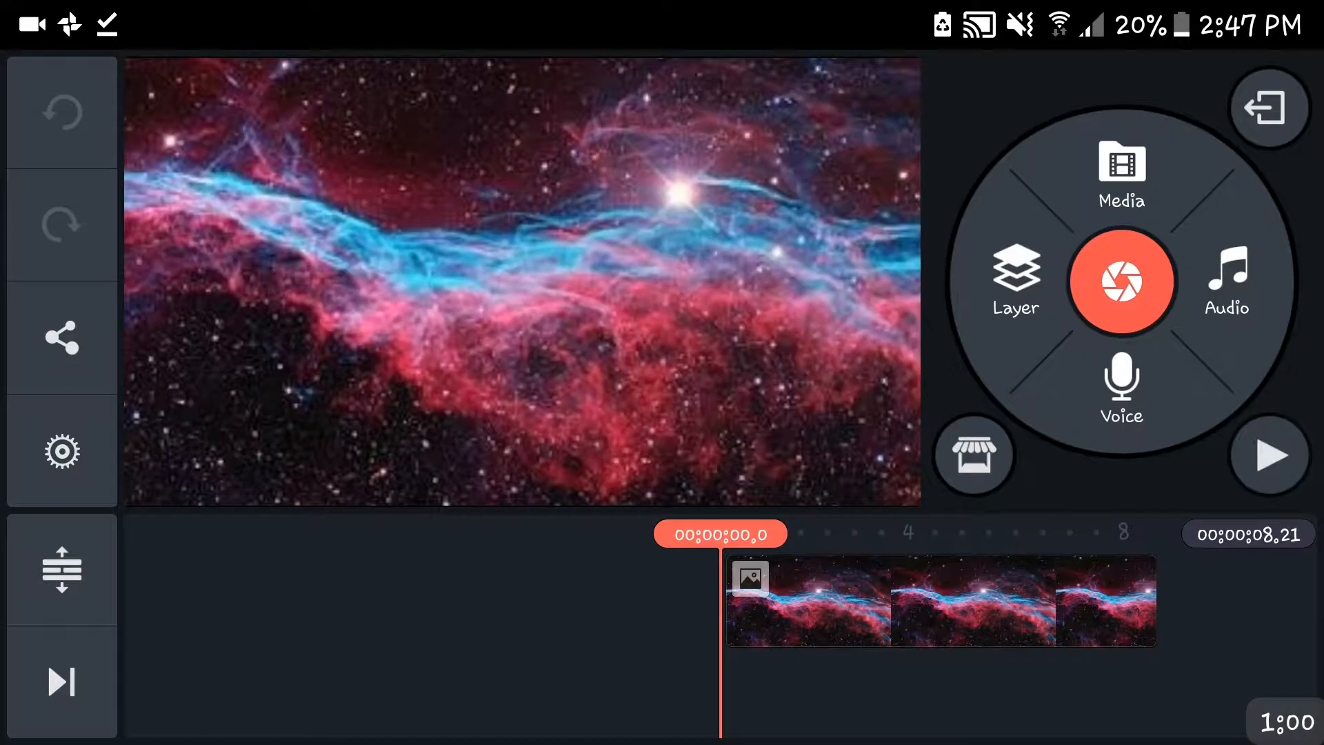
pyautogui.click(942, 601)
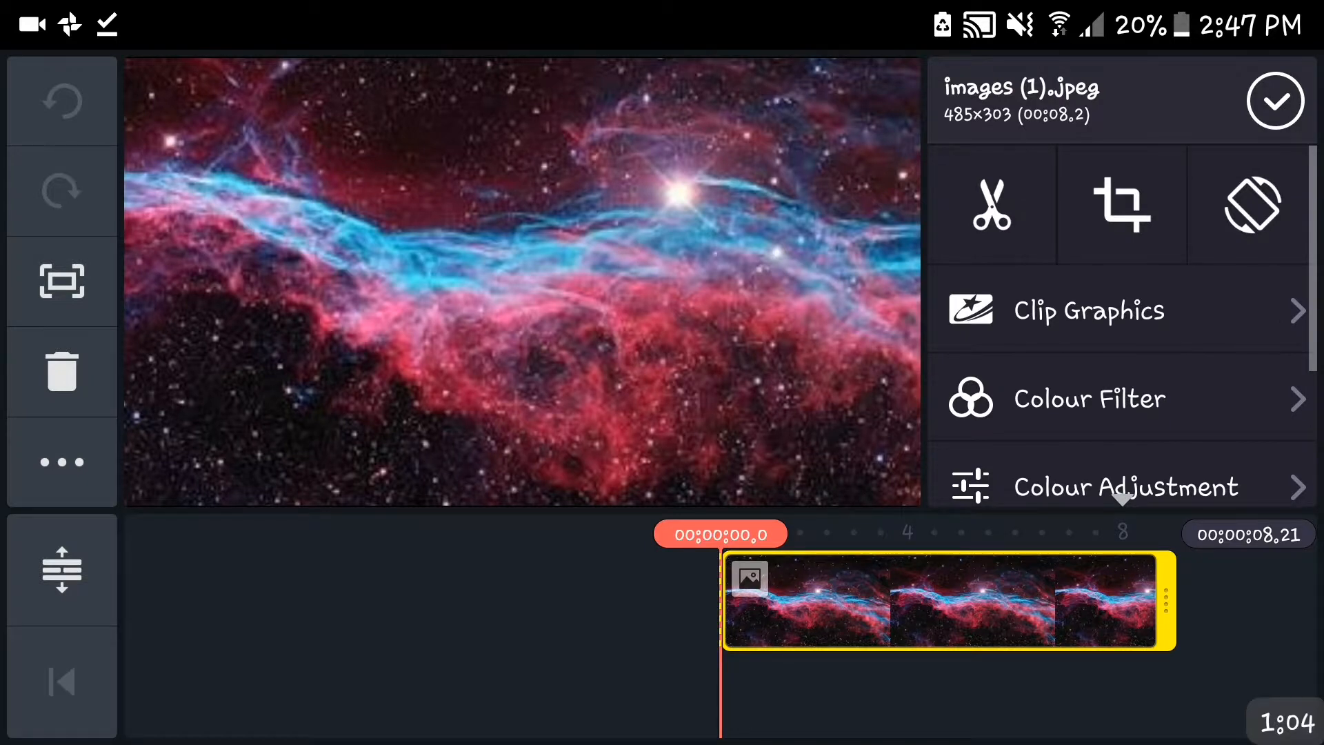
pyautogui.click(1120, 203)
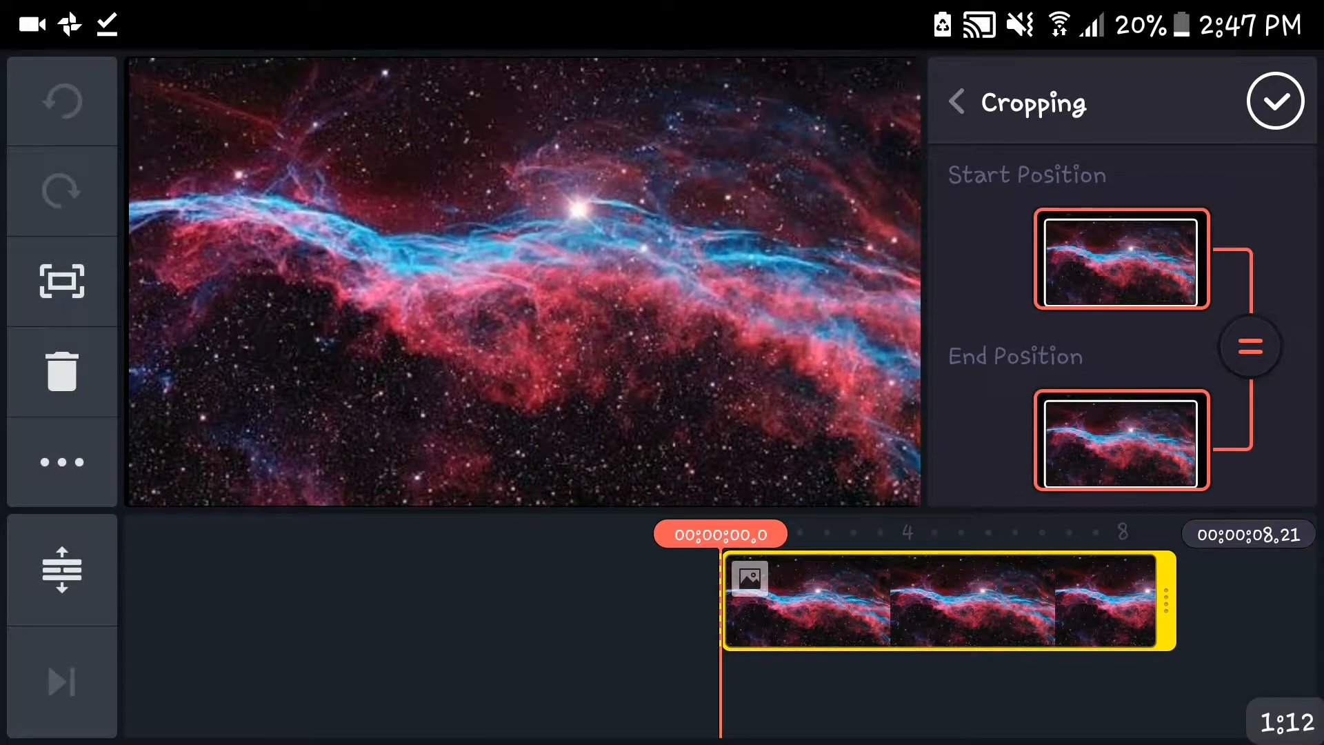
pyautogui.click(1275, 101)
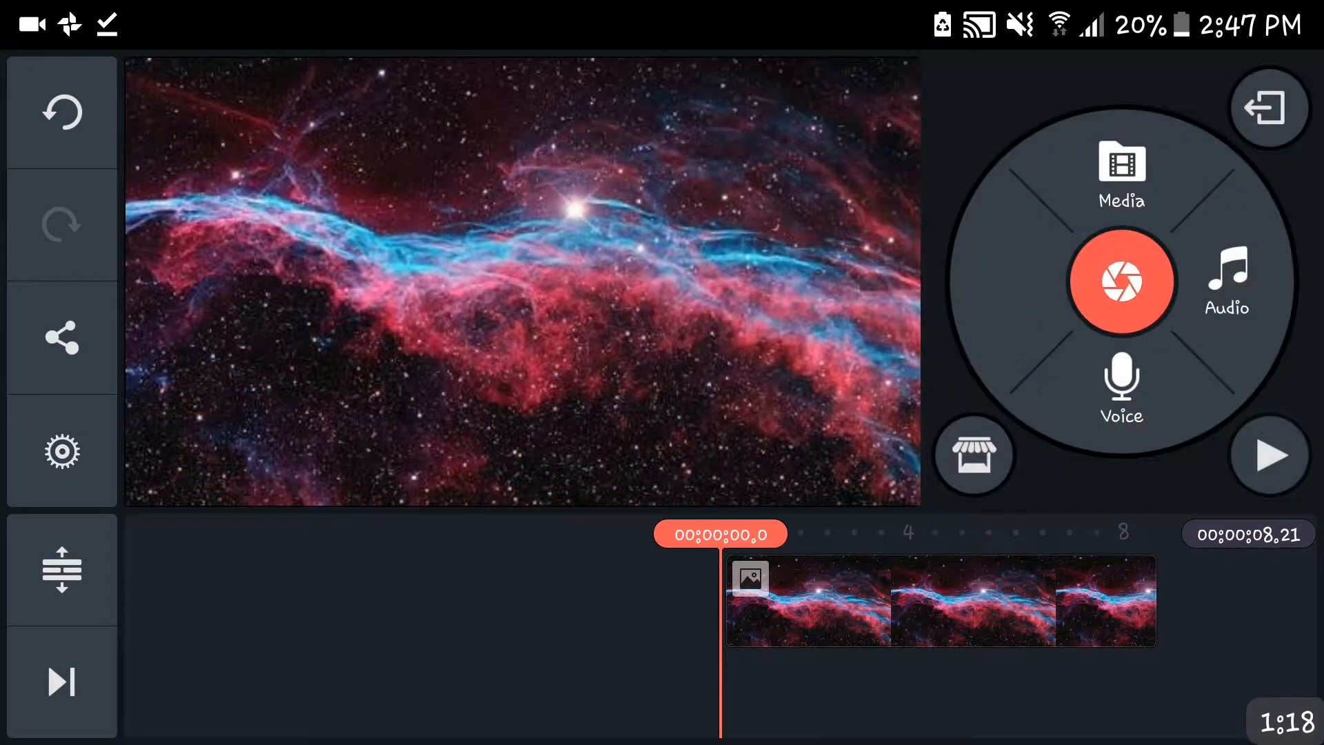
# - Add a white solid-colour layer enlarged over the upper left, then start a text layer
pyautogui.click(1121, 168)
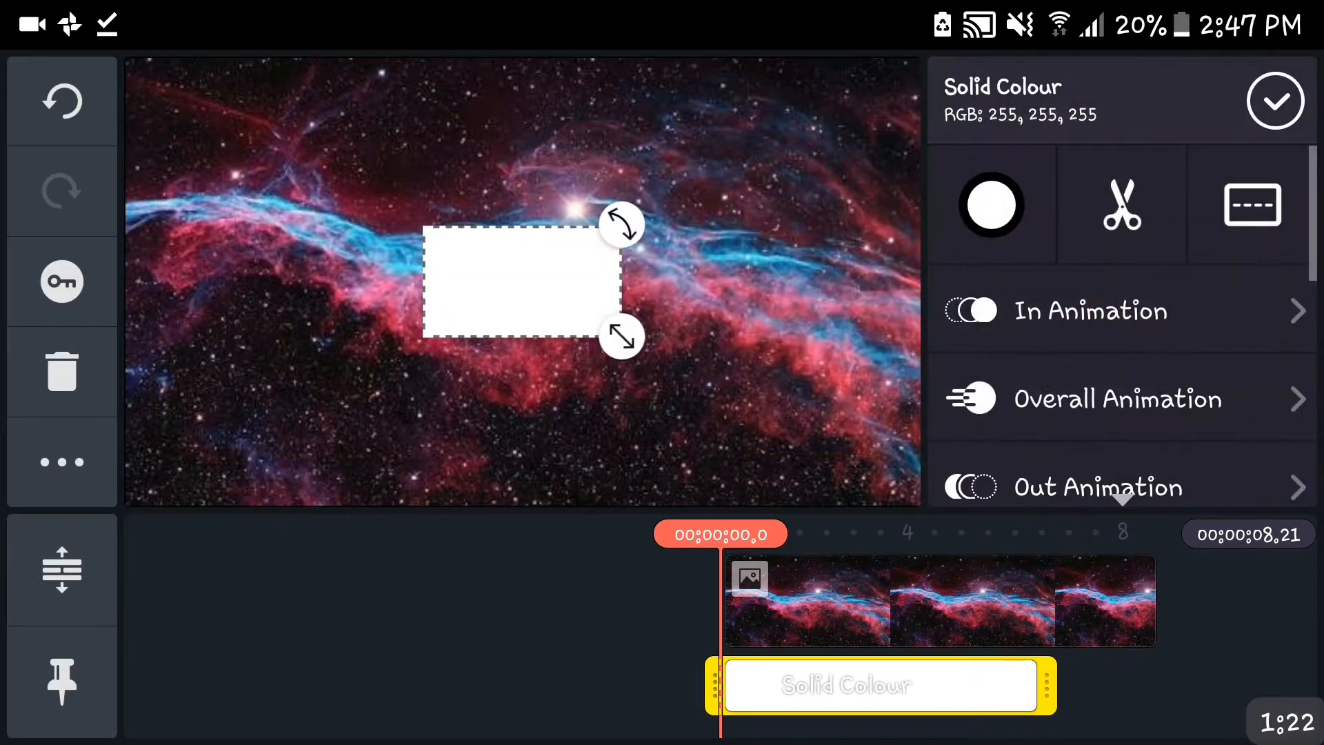
pyautogui.moveTo(521, 282); pyautogui.dragTo(326, 208)
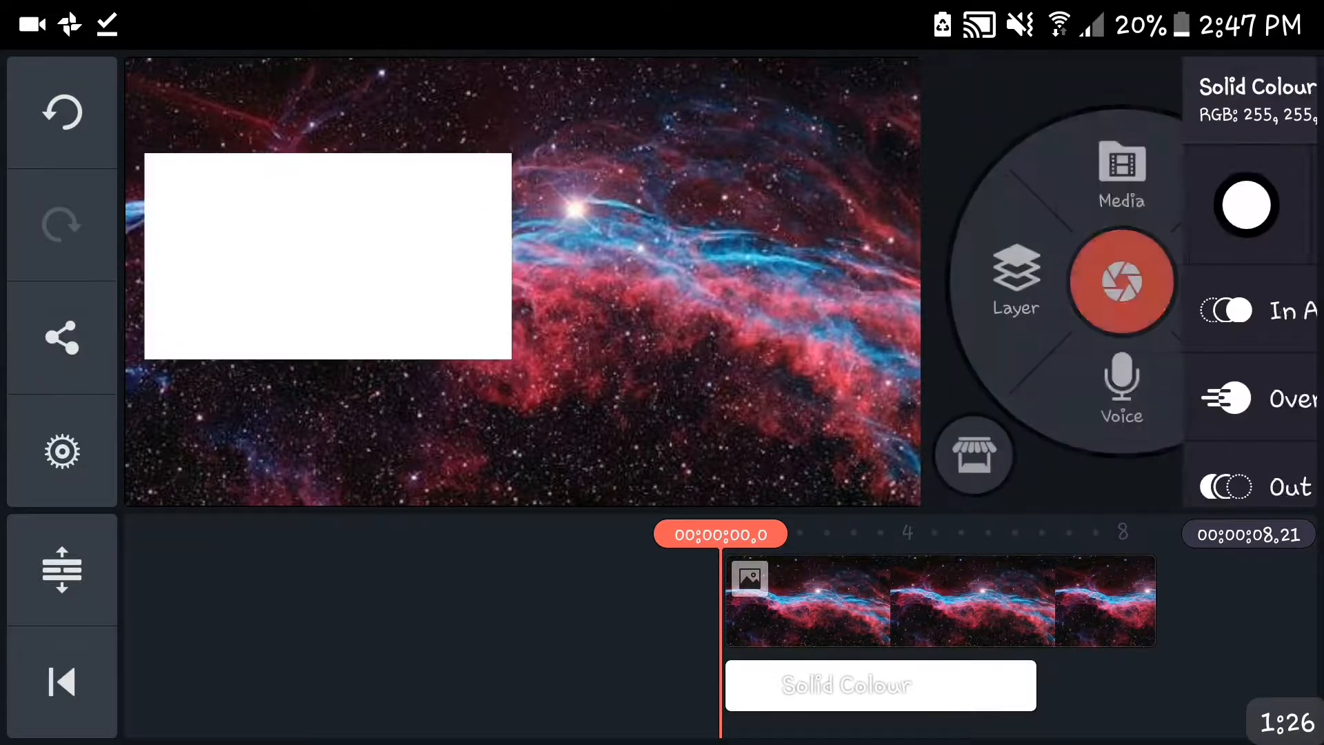
pyautogui.click(879, 686)
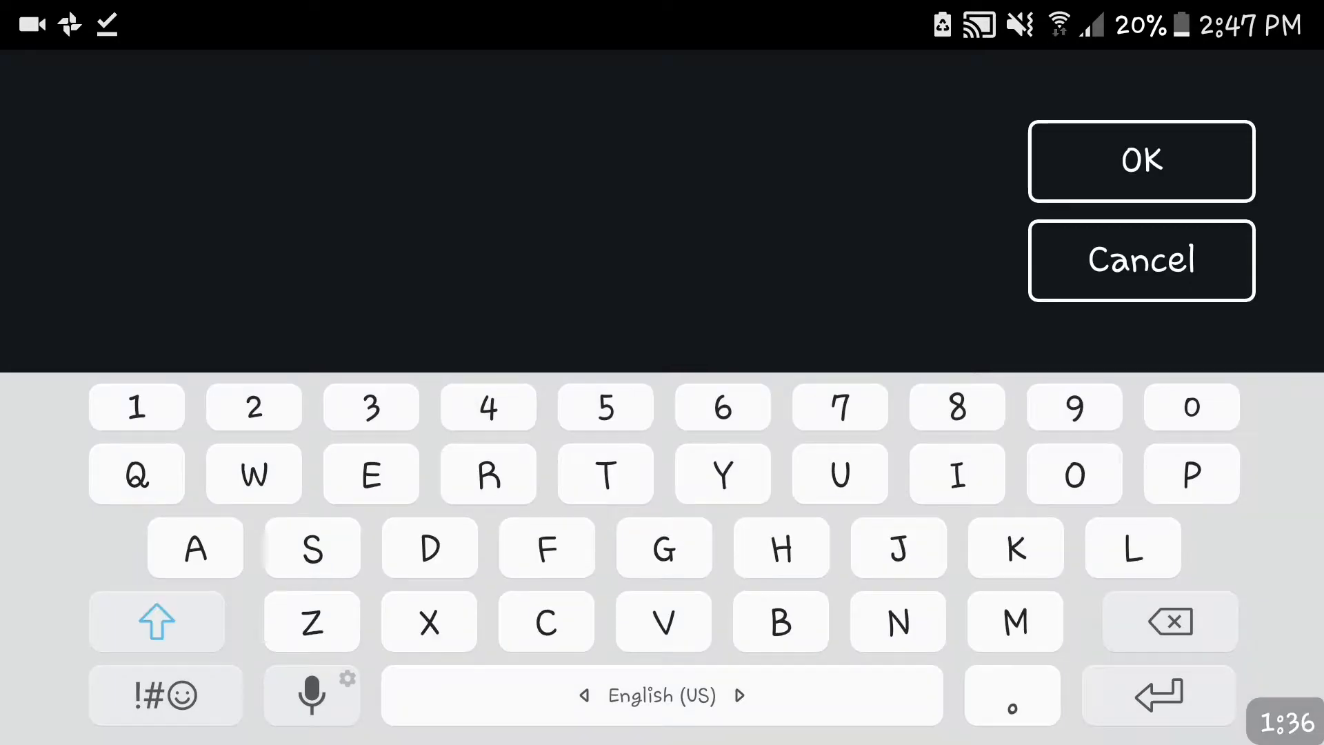
# - Add LAST VIDEO text in a bold sans-serif font and review its In Animation options
pyautogui.click(156, 622)
pyautogui.write('LAST VID')
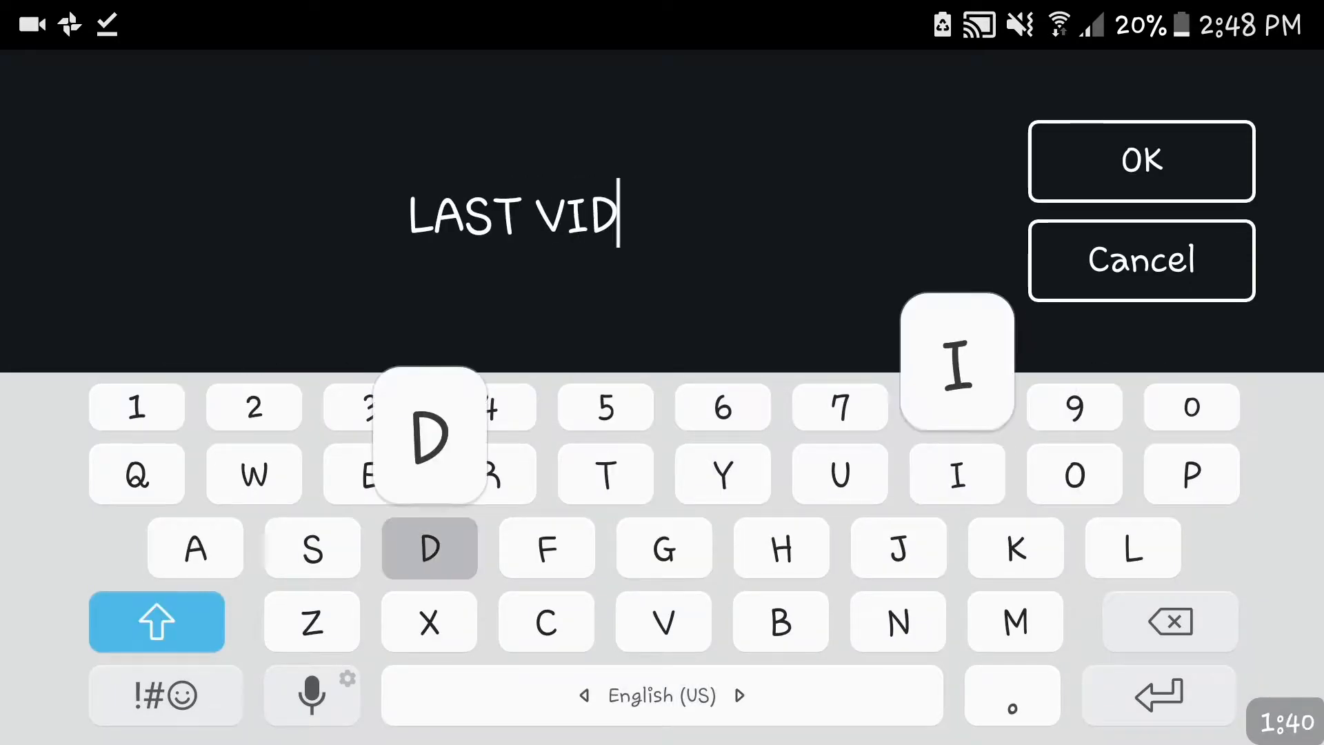
pyautogui.click(1140, 160)
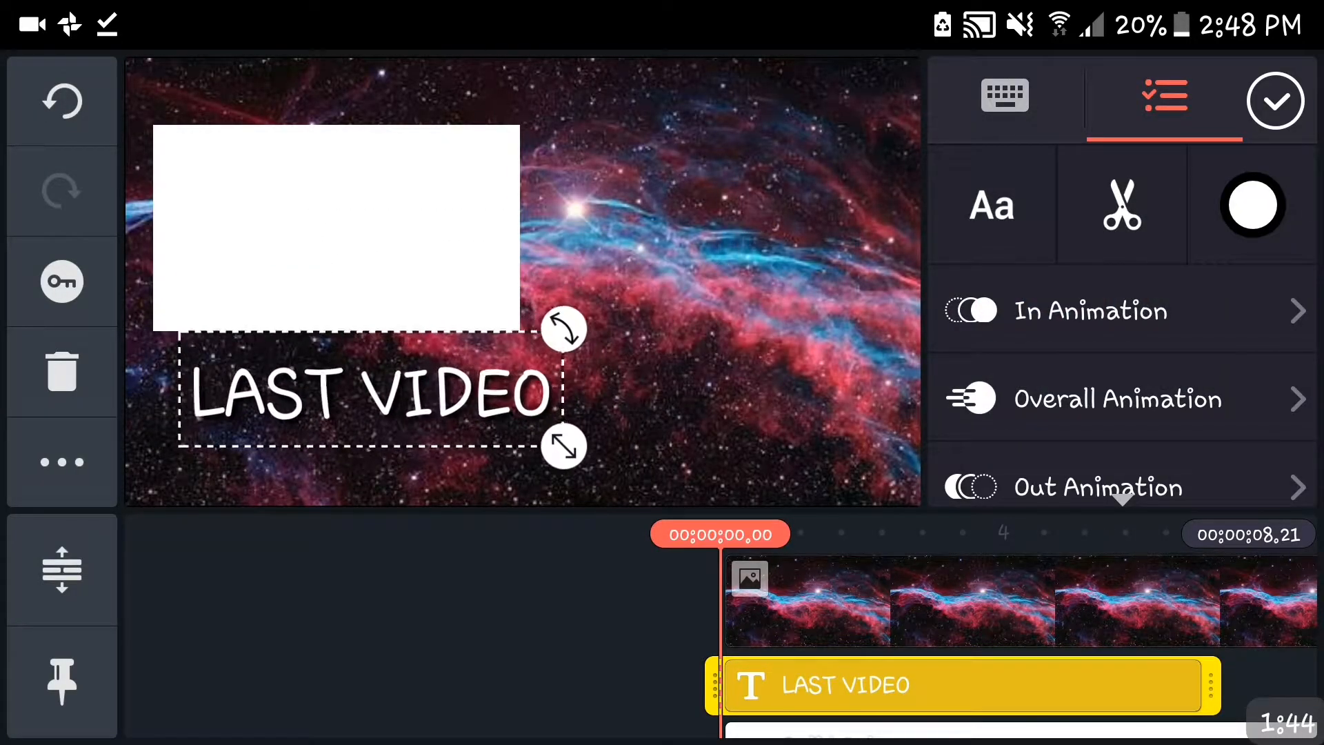
pyautogui.click(991, 204)
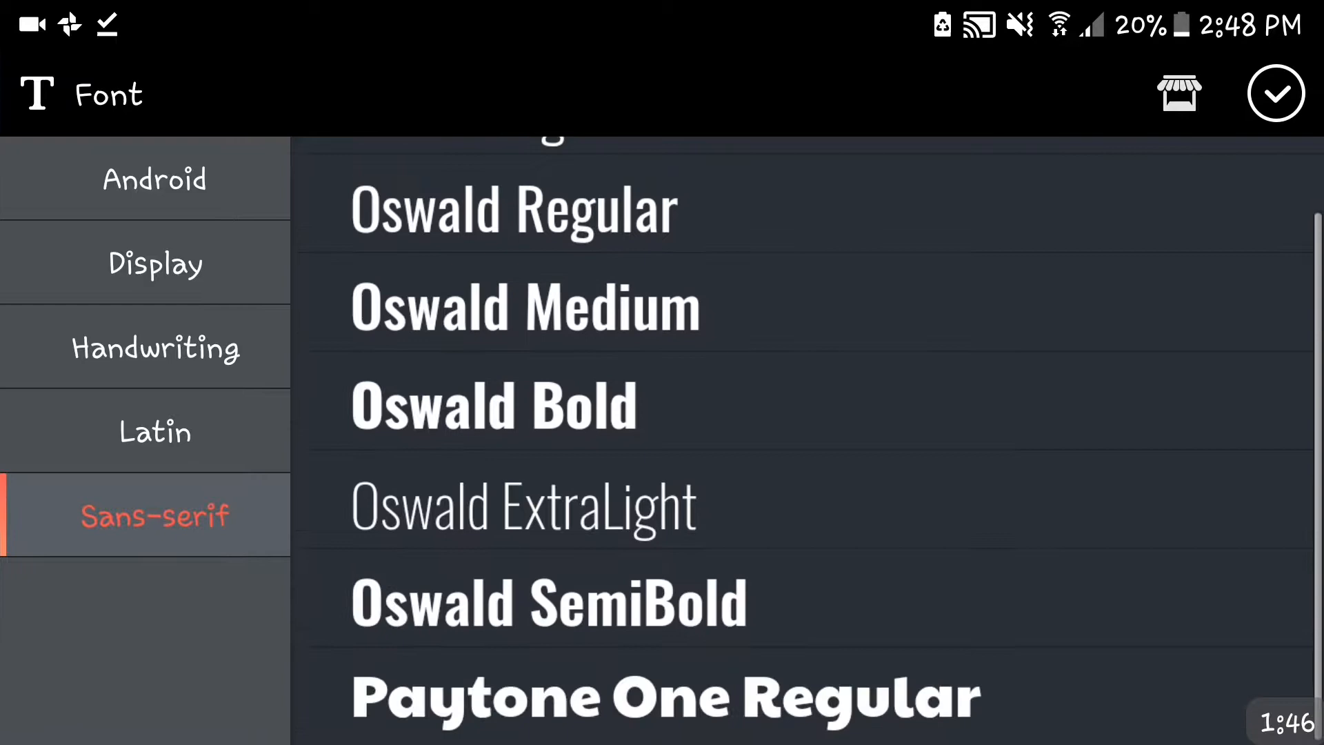
pyautogui.click(1276, 92)
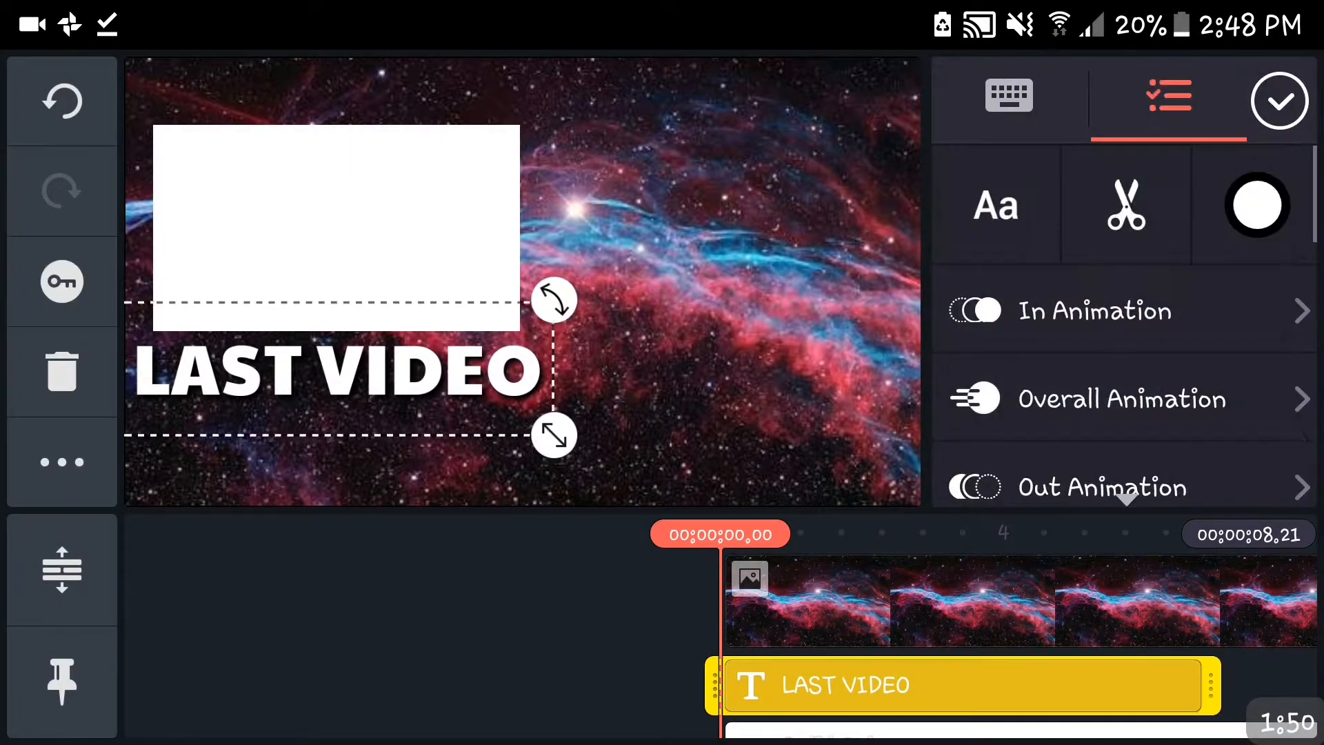
pyautogui.click(1093, 310)
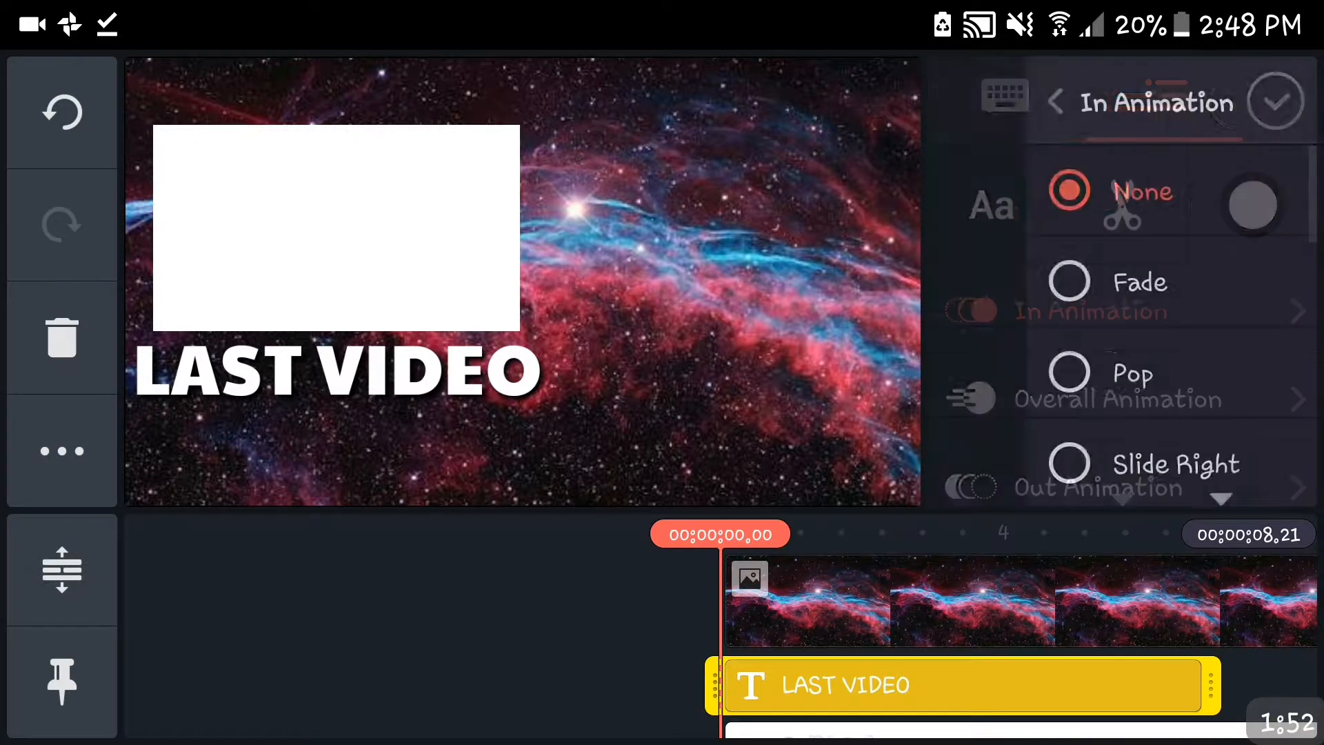
pyautogui.click(1053, 101)
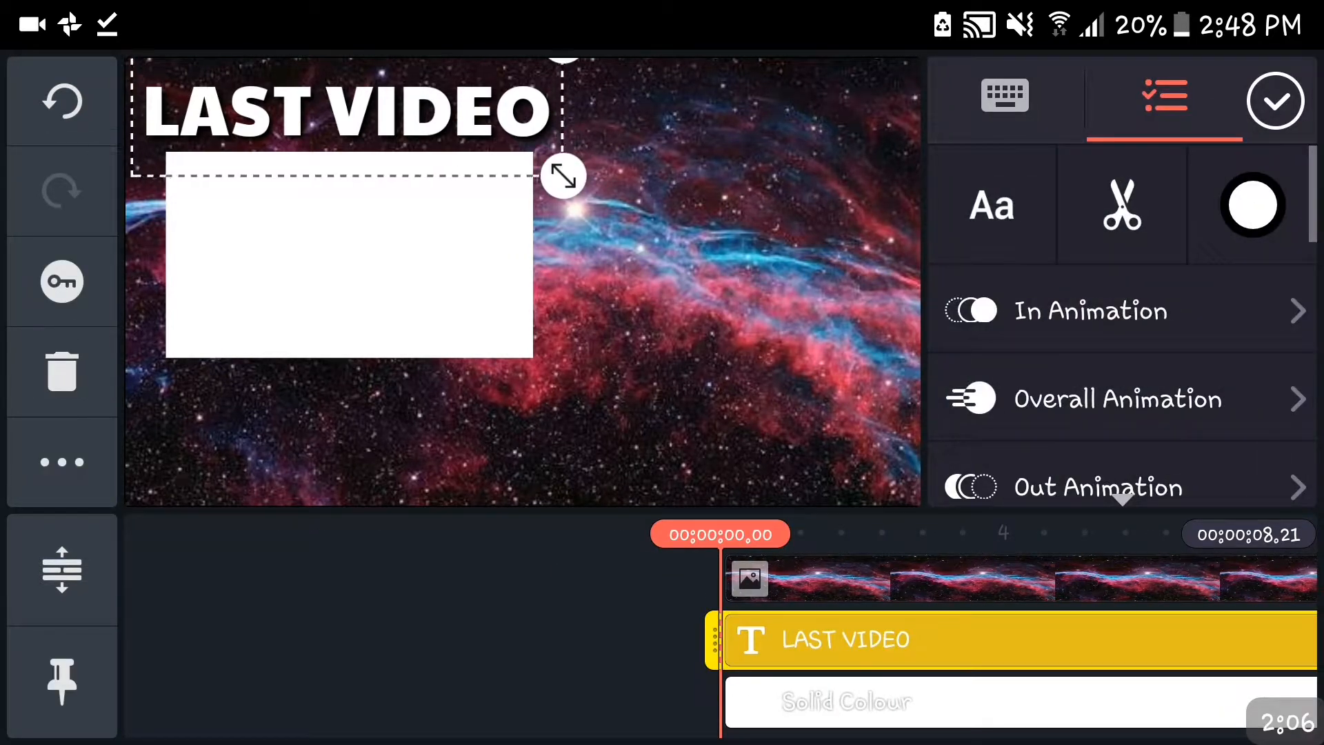
# - Set In Animations for the LAST VIDEO text and the white rectangle layer
pyautogui.click(1090, 311)
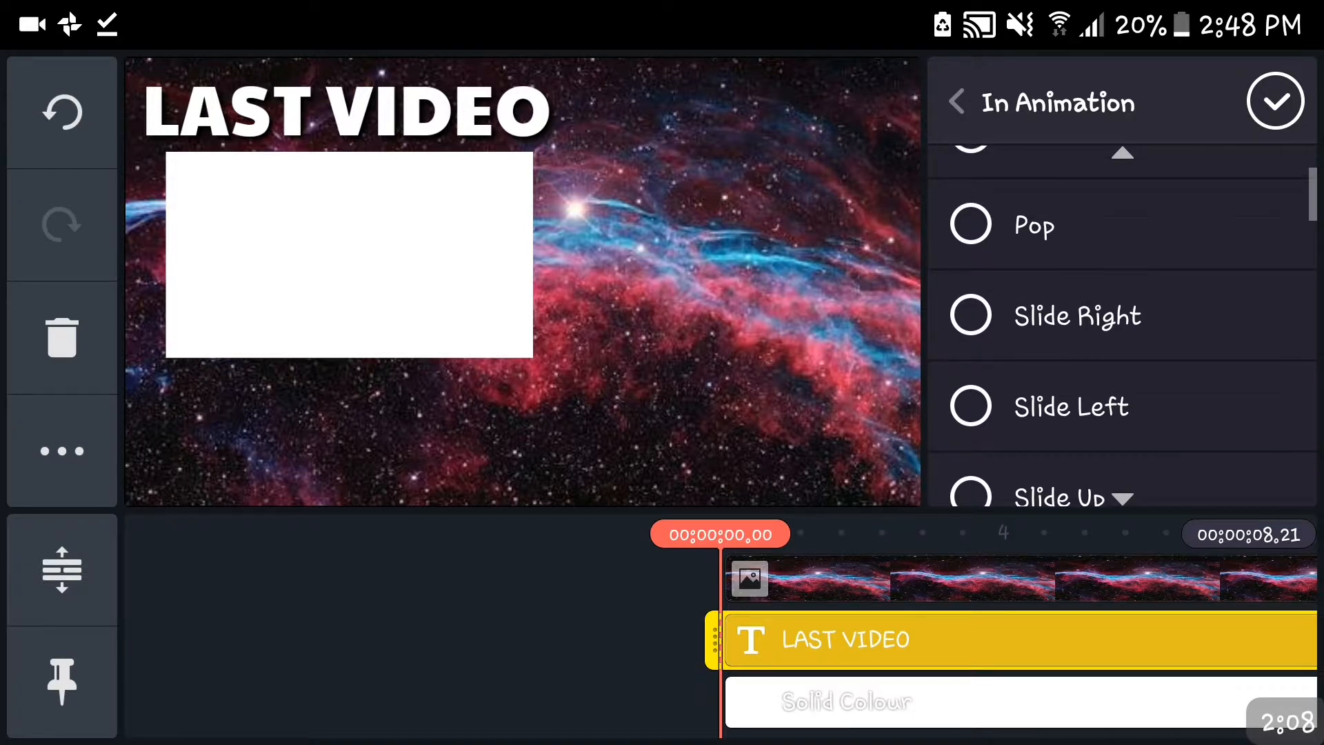
pyautogui.click(969, 314)
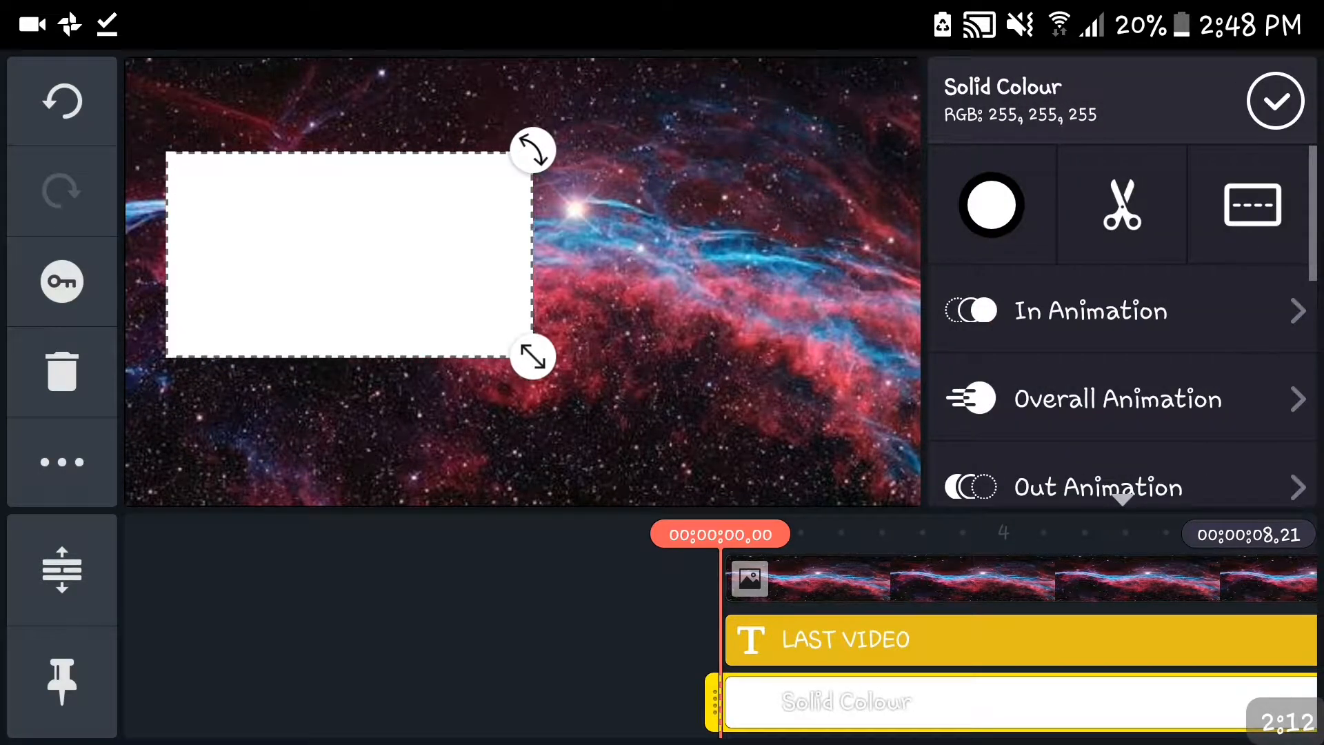
pyautogui.click(1089, 310)
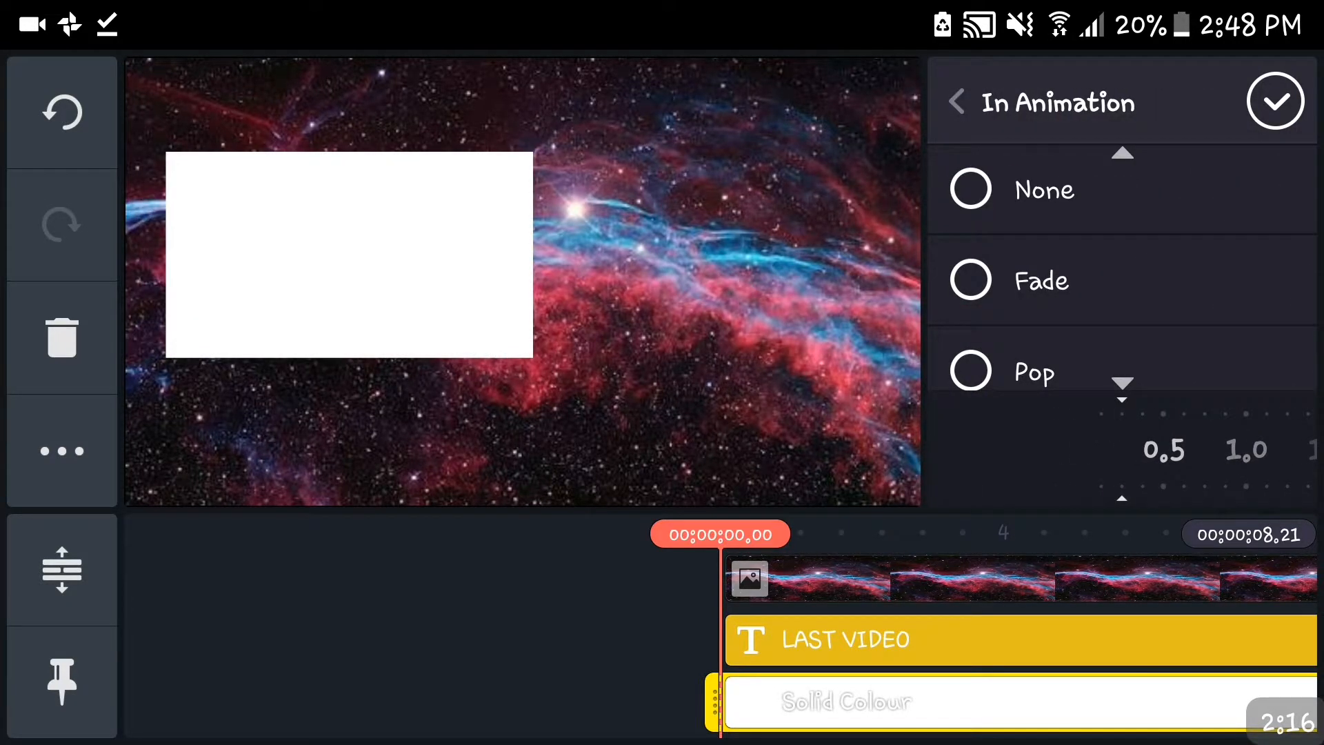
pyautogui.click(1274, 101)
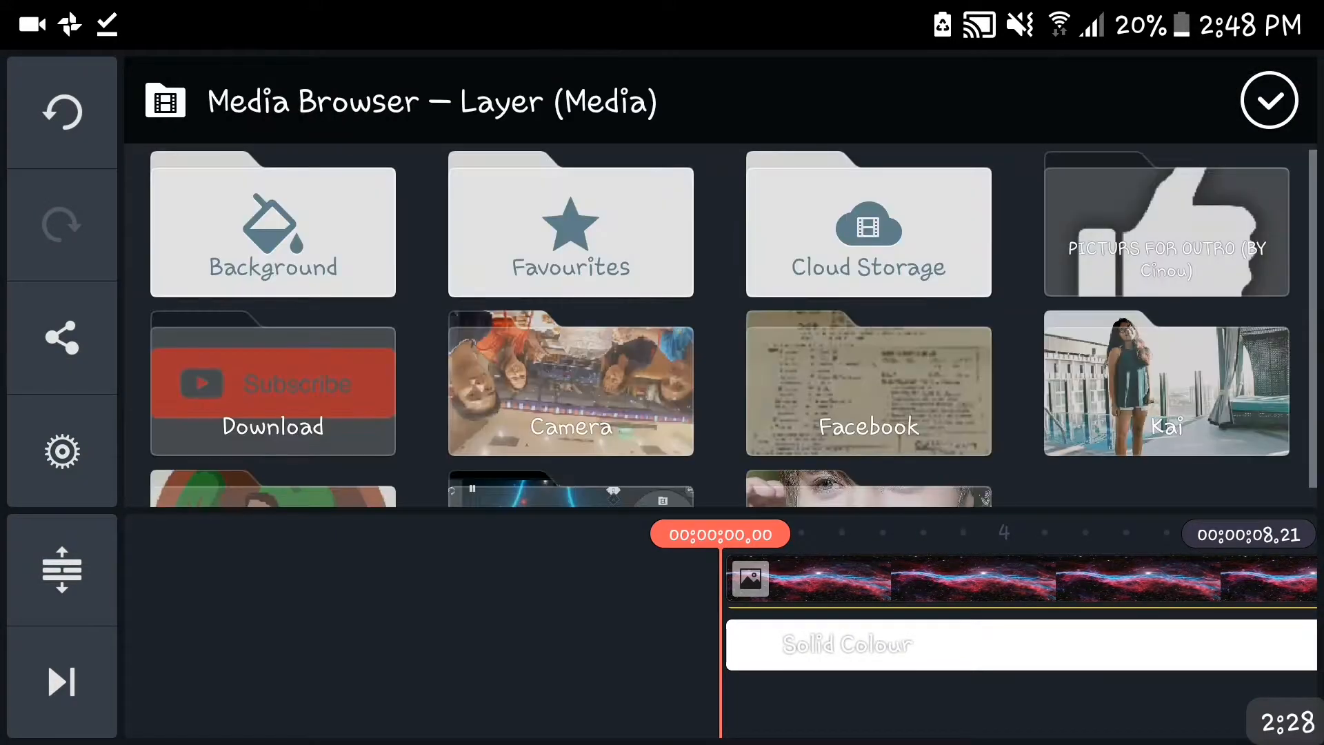
# - Add the Subscribe button PNG from Download, then start adding the Facebook logo layer
pyautogui.click(1167, 223)
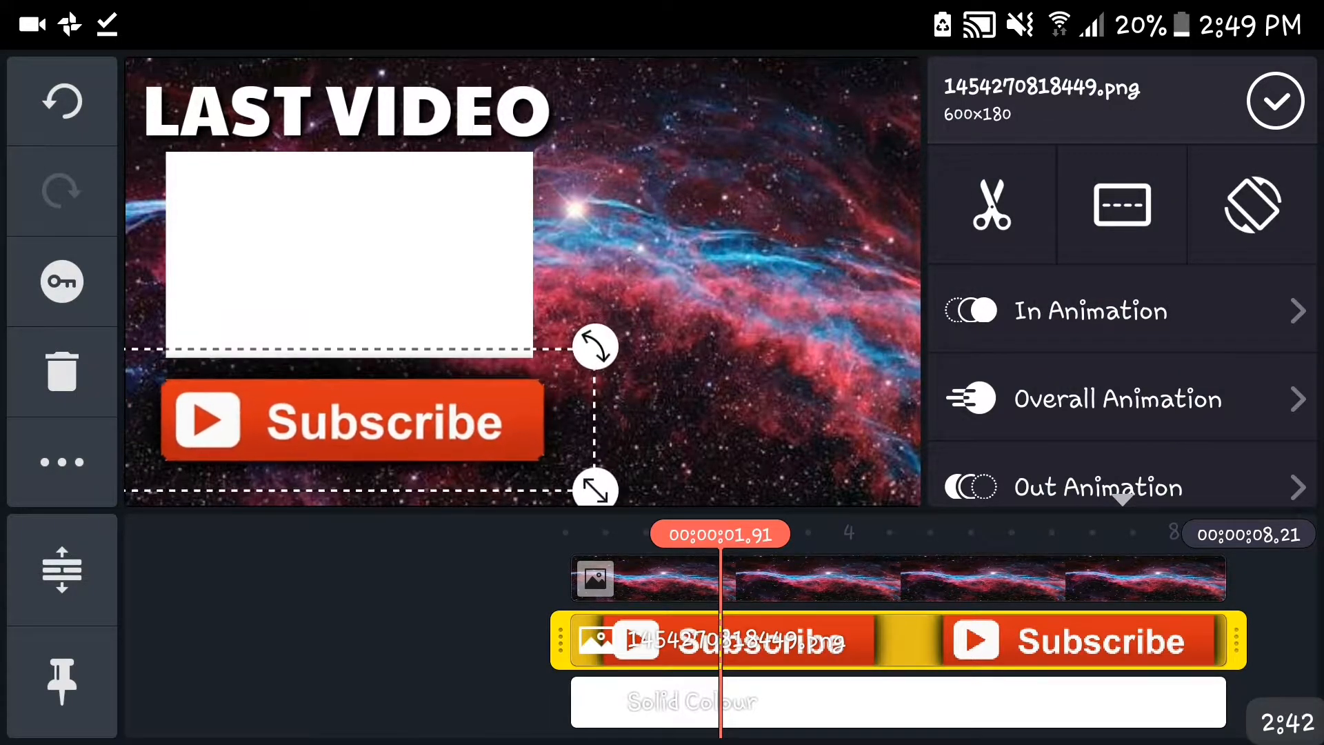
pyautogui.click(1090, 310)
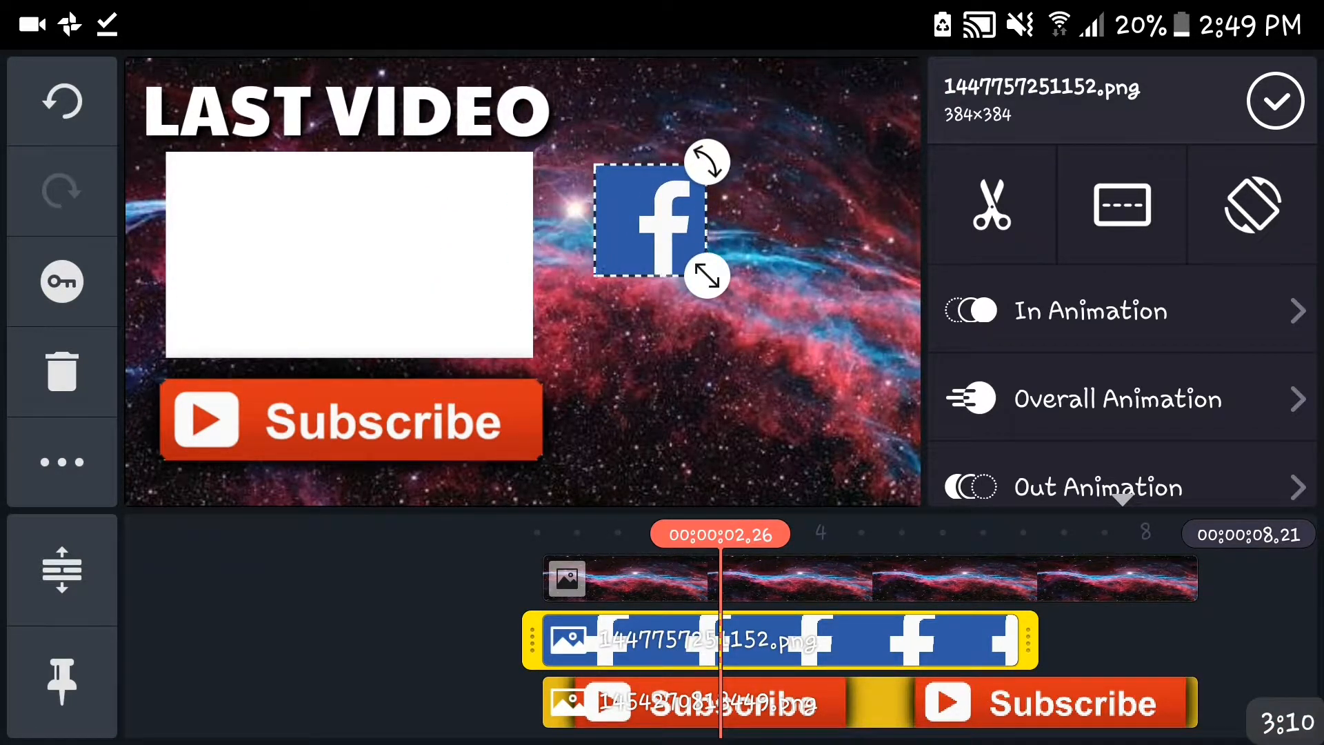
# - Give the thumbs-up image a Spin CW In Animation and a Floating Overall Animation
pyautogui.click(1275, 99)
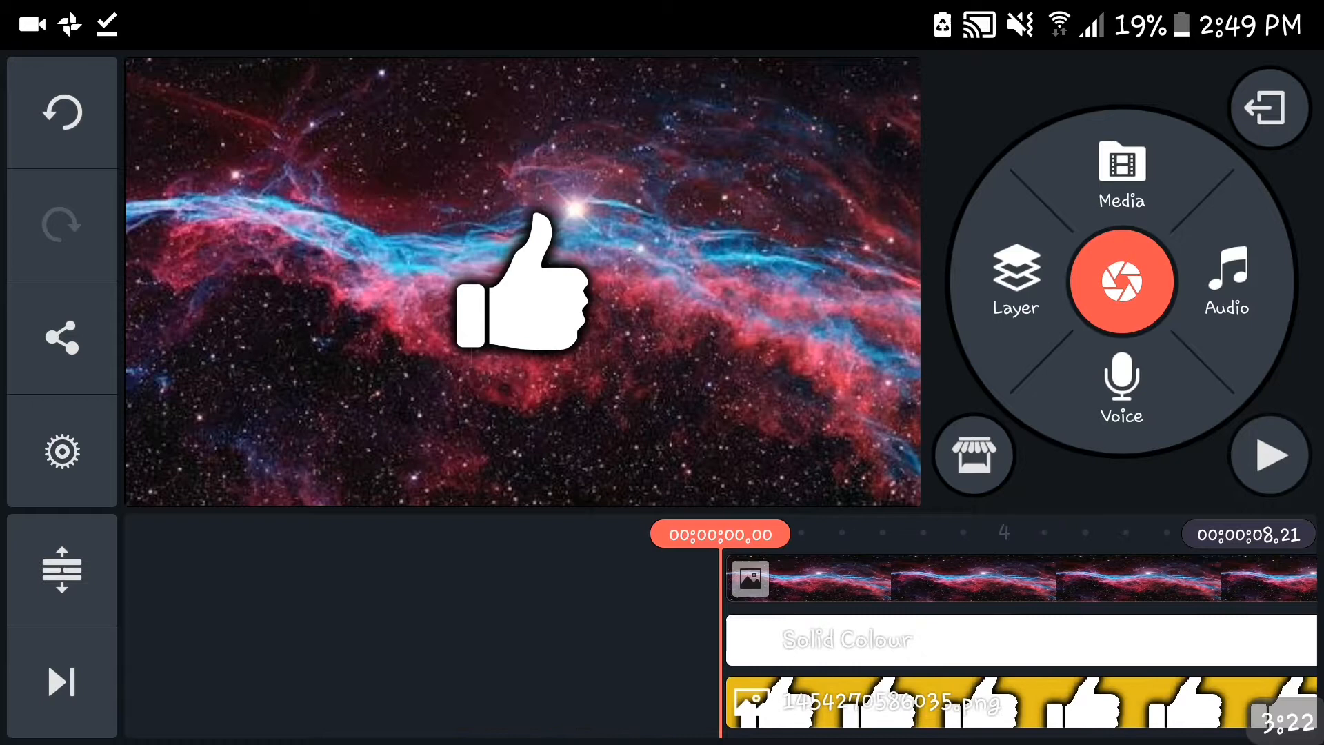
pyautogui.click(860, 704)
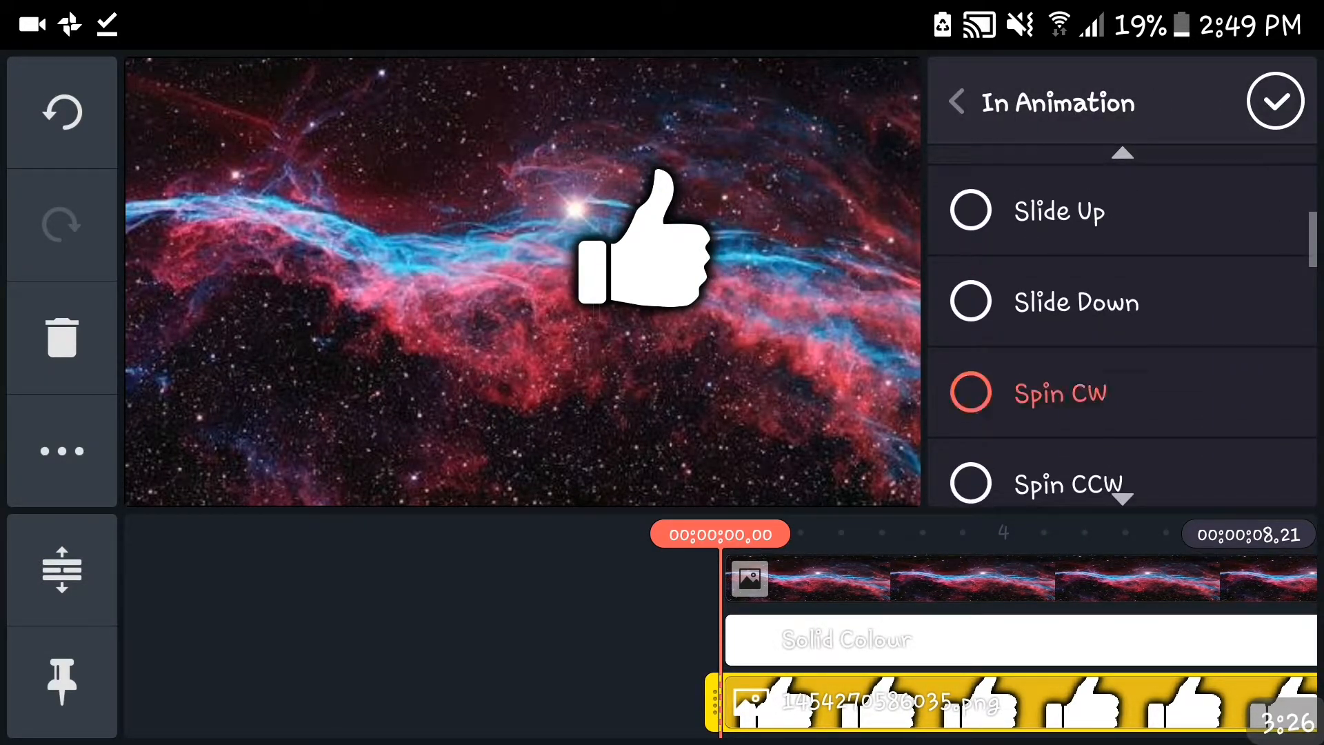
pyautogui.click(969, 393)
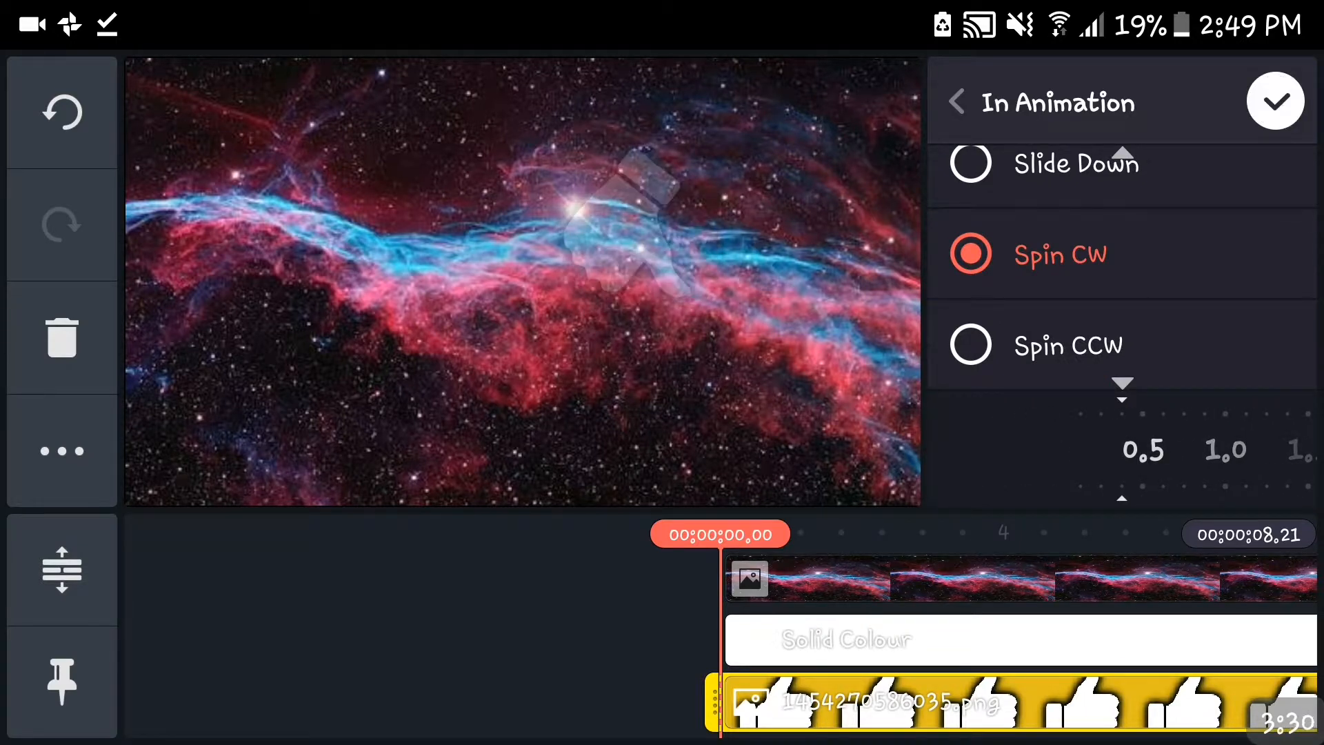
pyautogui.click(1274, 101)
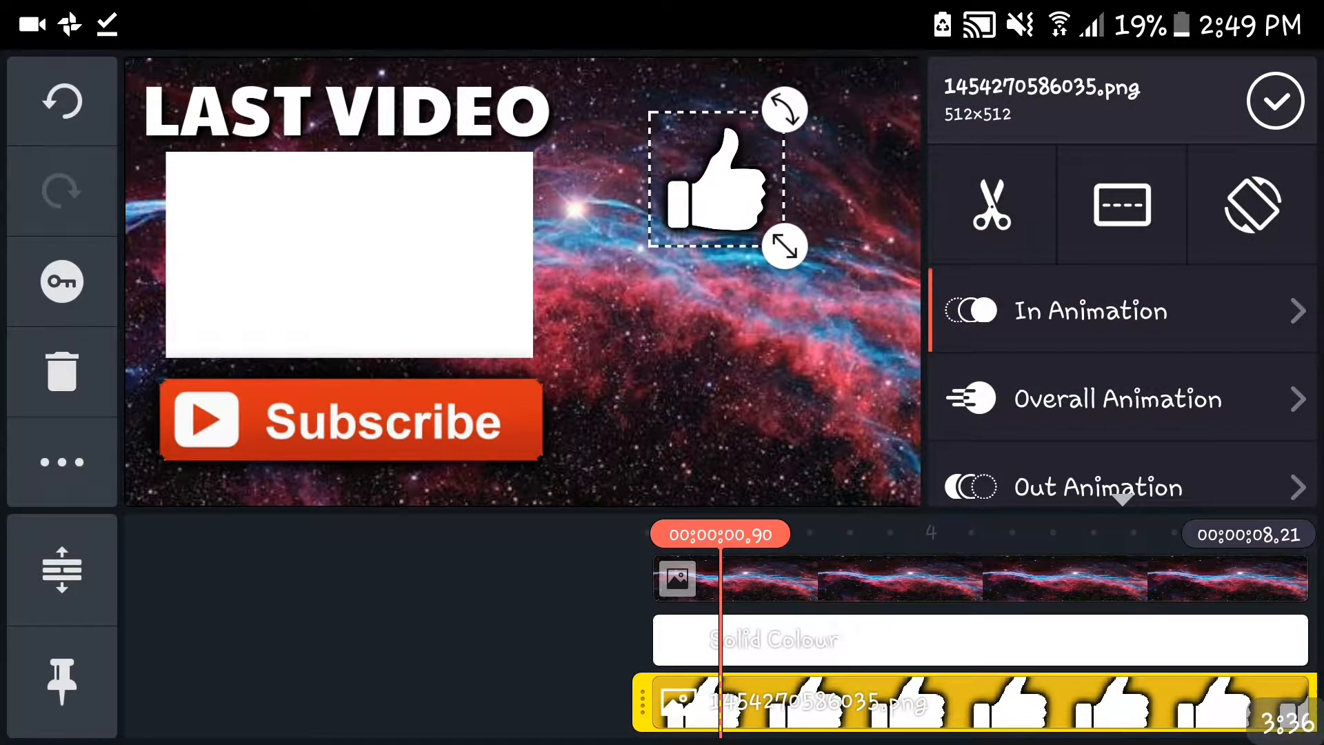
pyautogui.click(1115, 398)
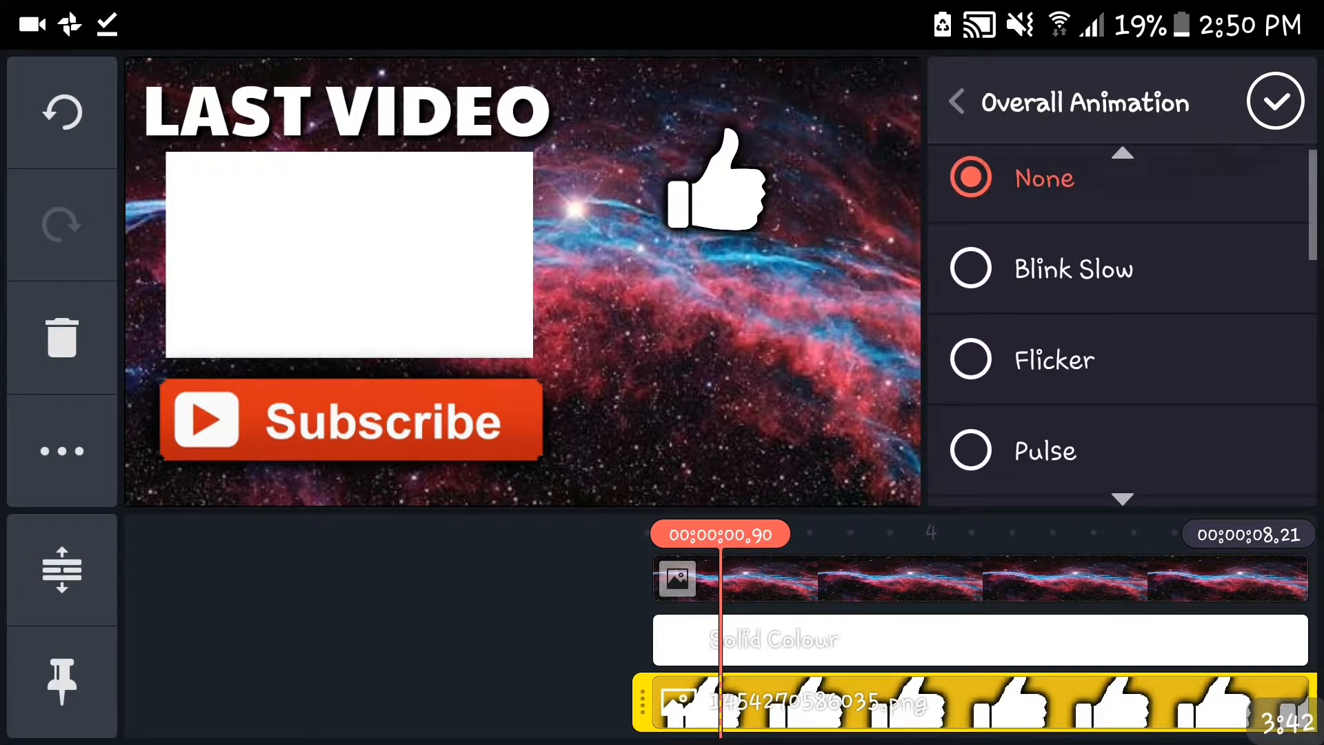
pyautogui.scroll(-3)
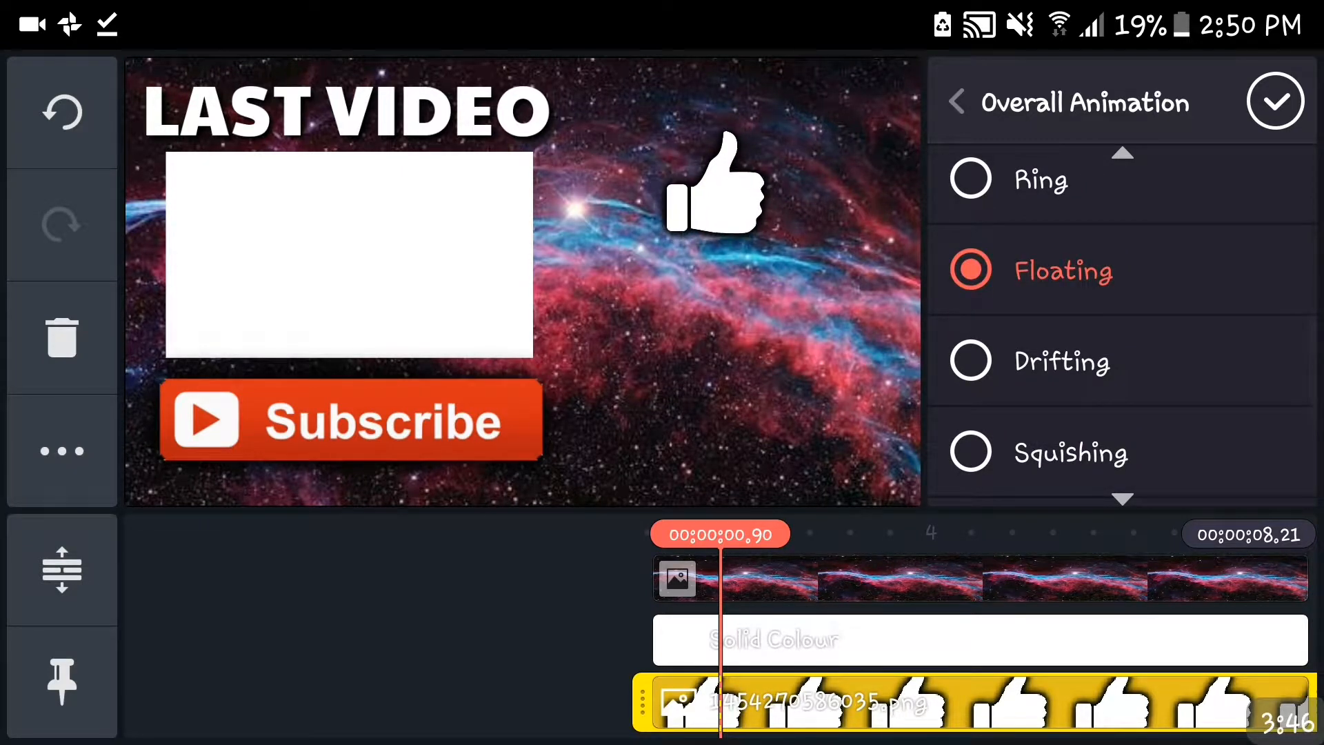
pyautogui.click(1275, 100)
pyautogui.write('L')
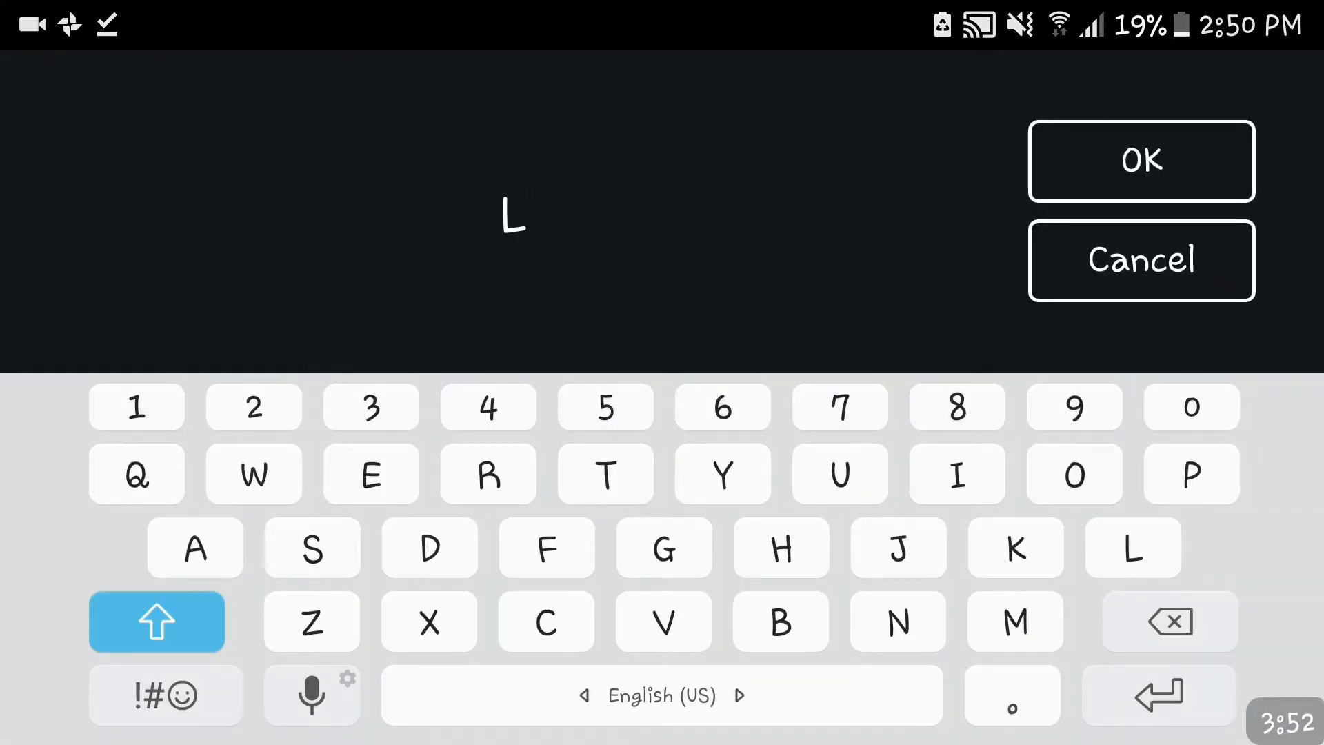
# - Add LEAVE A LIKE! text in a heavy bold font and finish editing the layer
pyautogui.write('EAVE A LIKE')
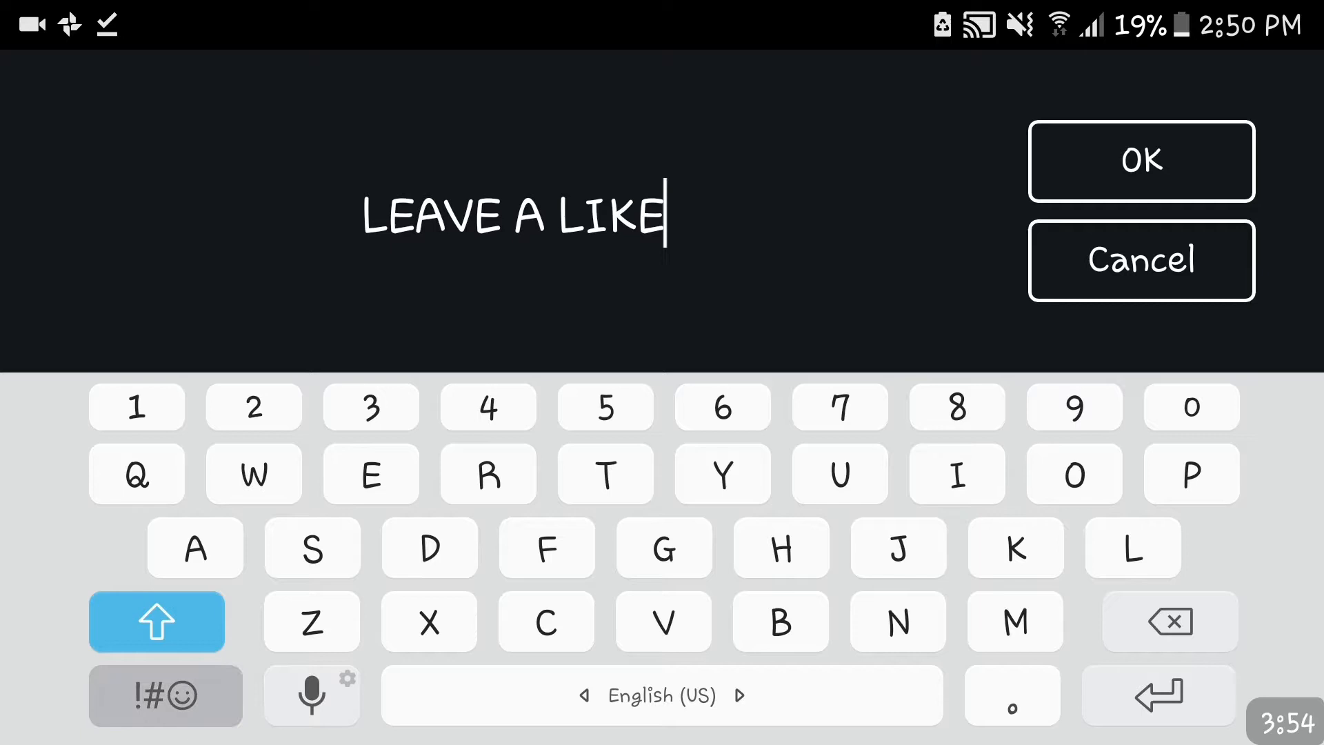
pyautogui.click(1140, 162)
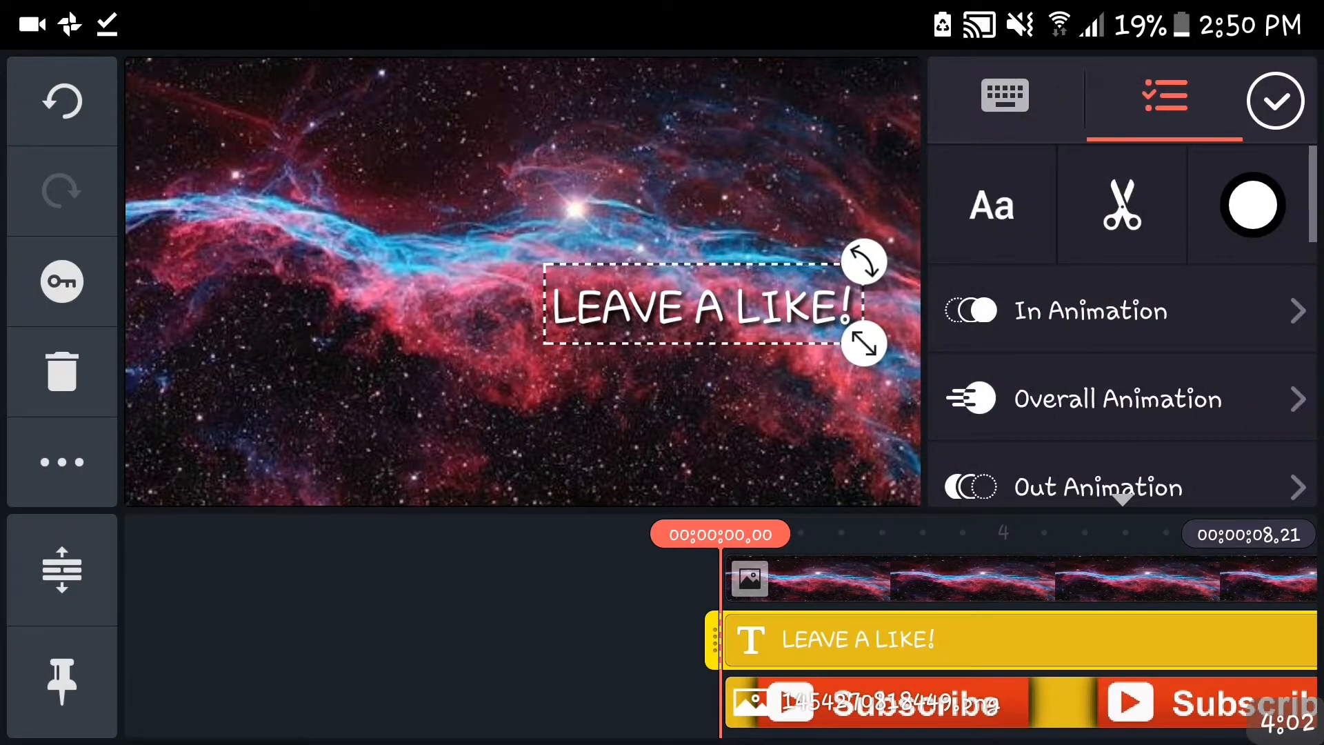
pyautogui.click(990, 205)
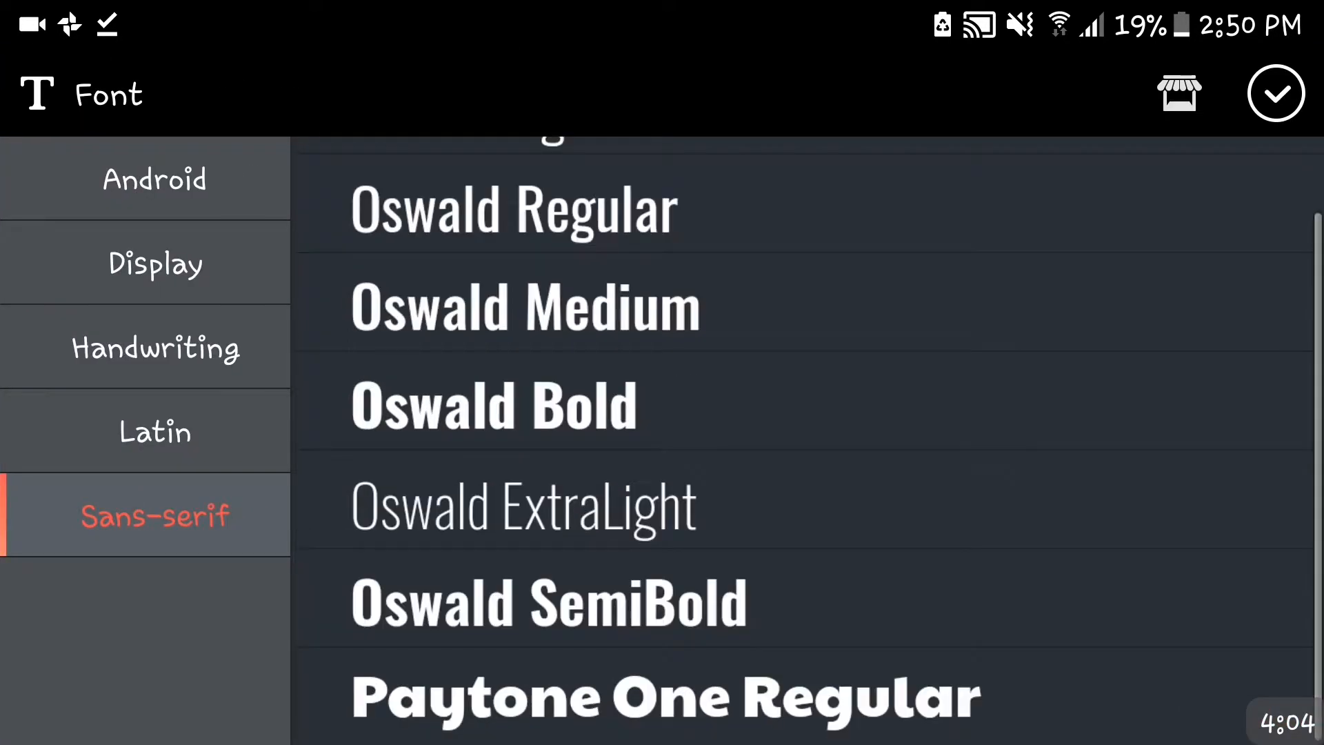
pyautogui.click(1275, 92)
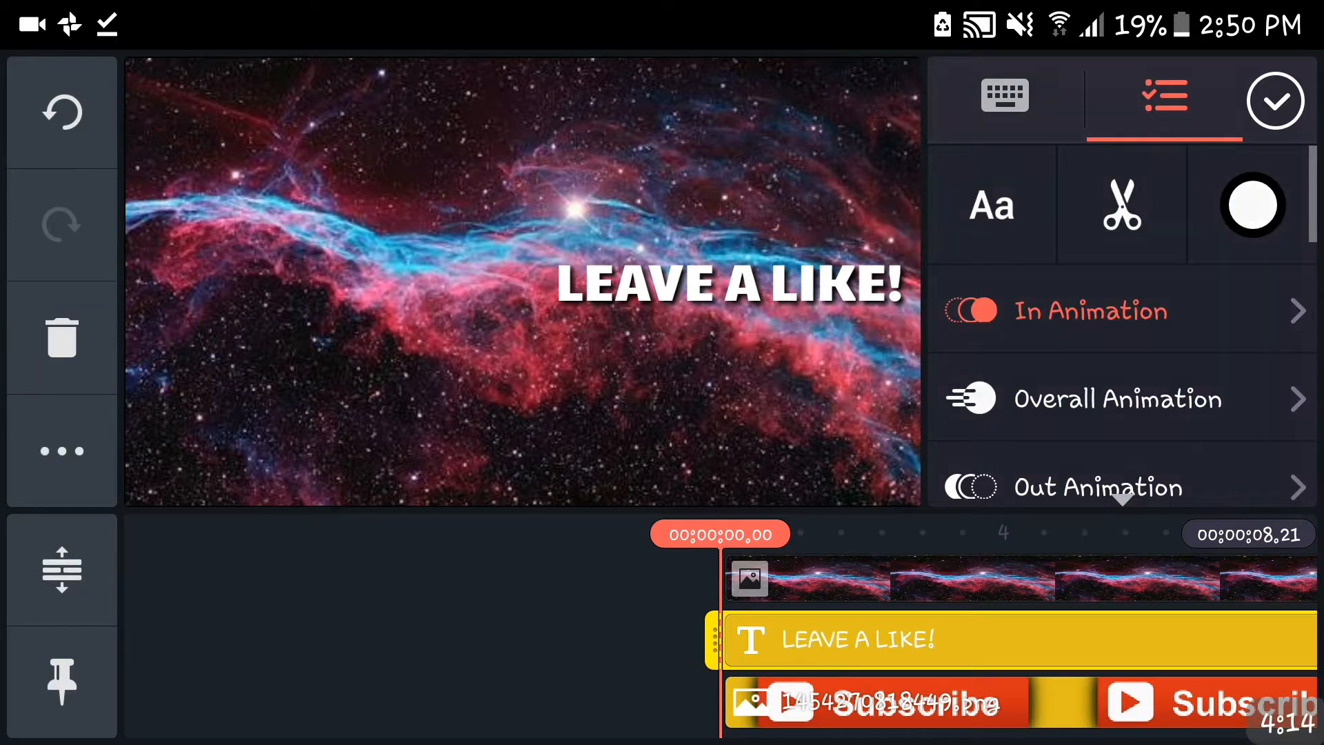
pyautogui.click(1090, 310)
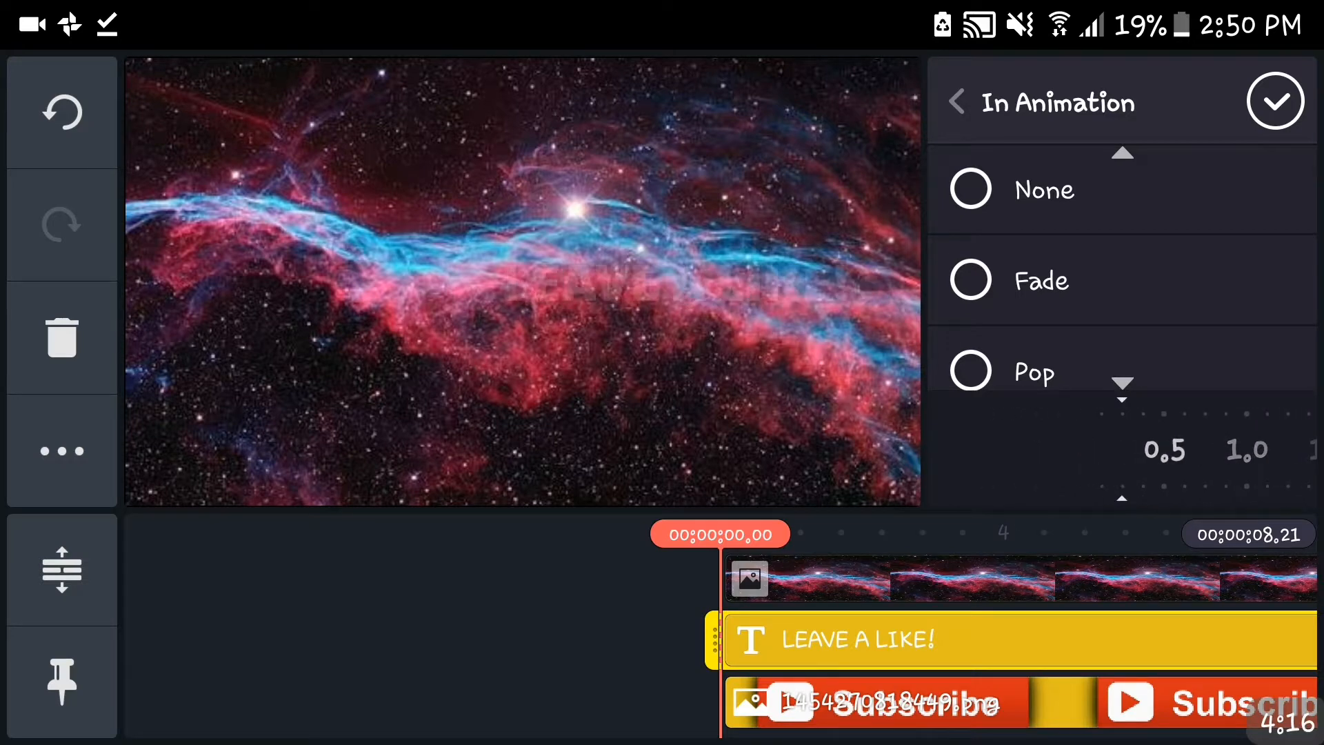
pyautogui.click(1274, 101)
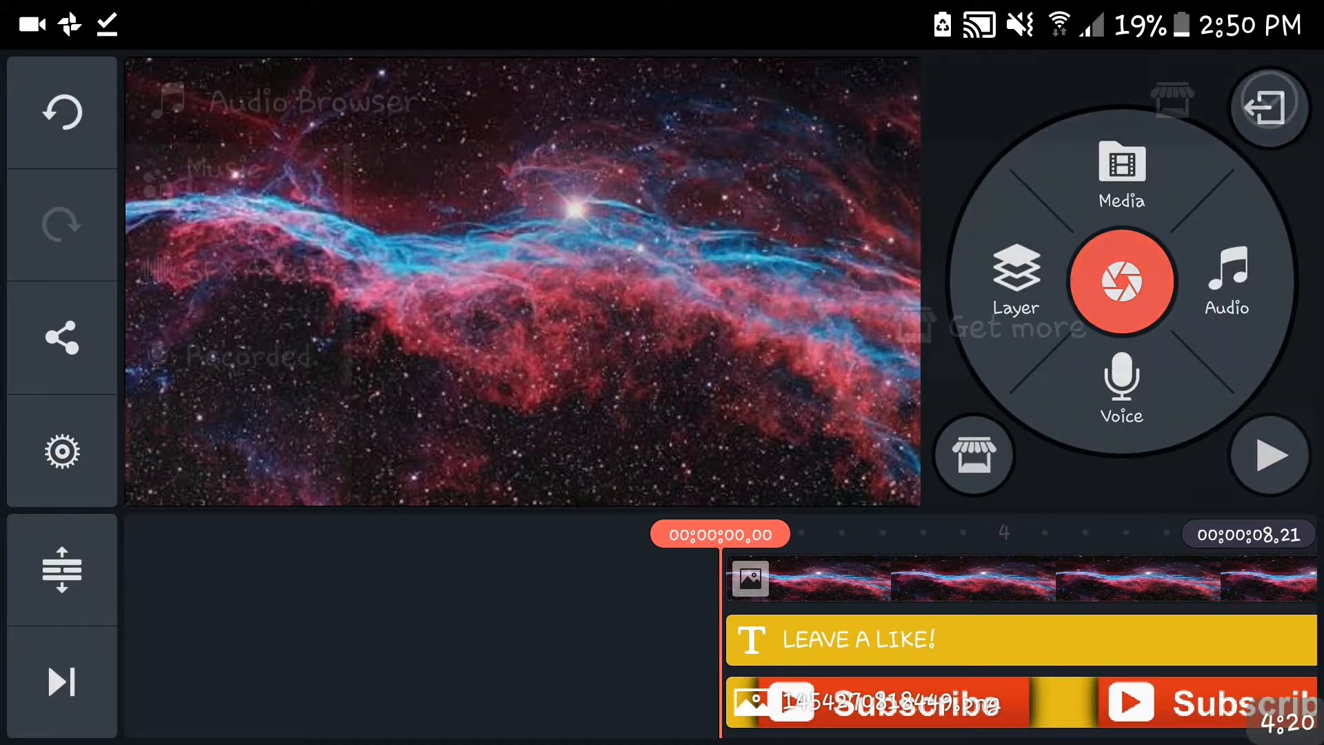
# - Add the Dj Quads – So Proud track from the Download audio folder
pyautogui.click(1226, 281)
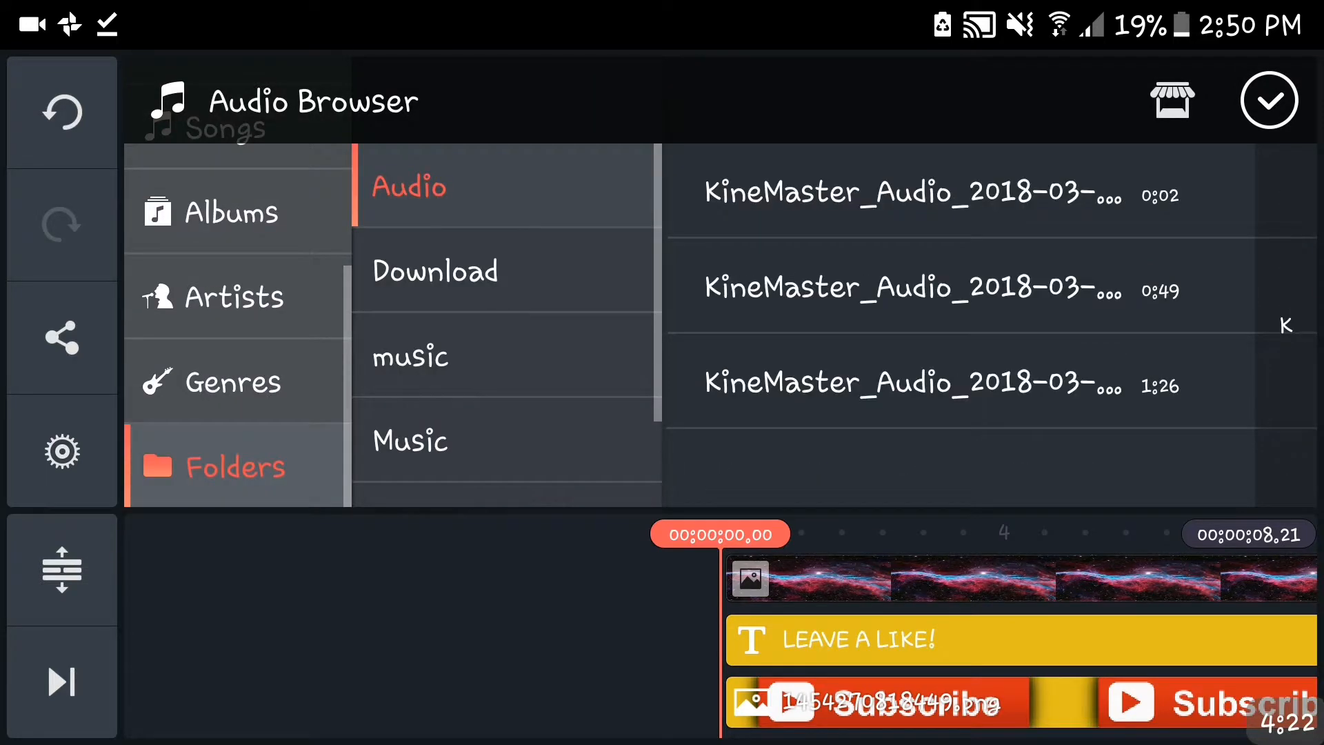
pyautogui.click(435, 271)
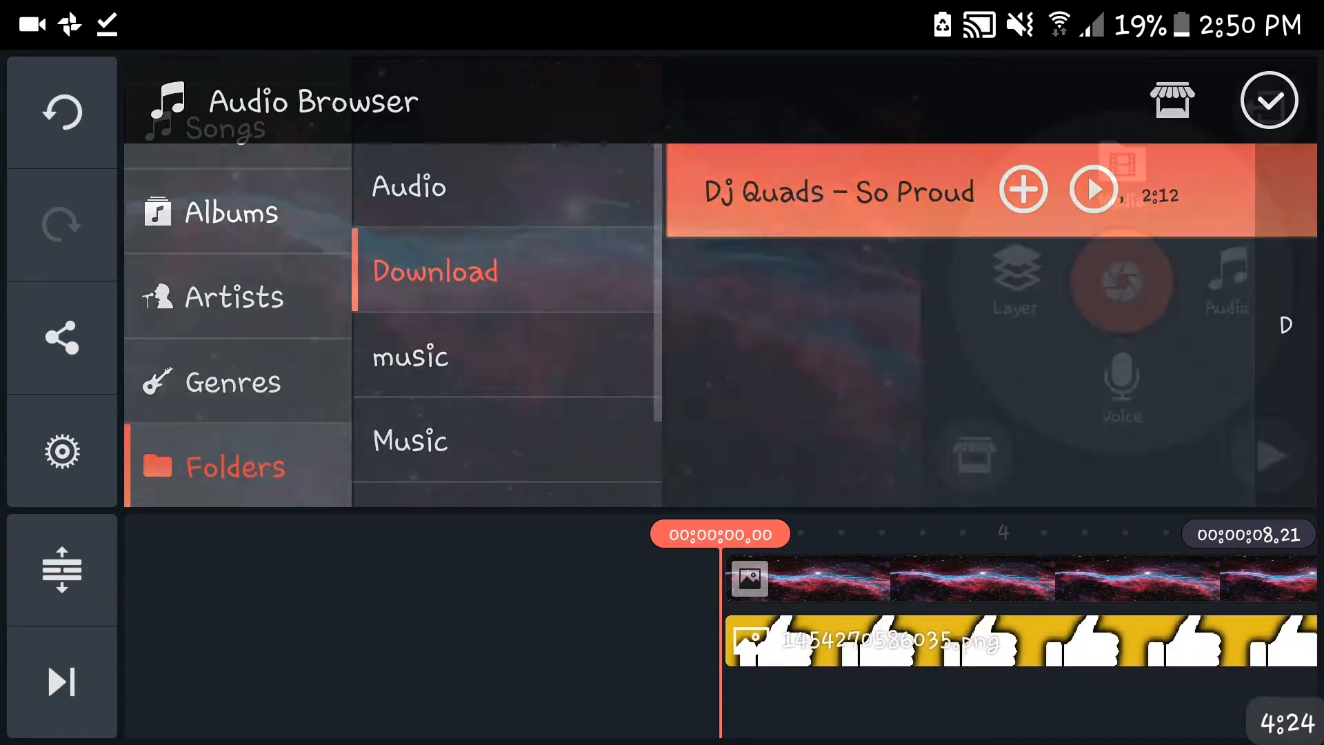
pyautogui.click(1021, 189)
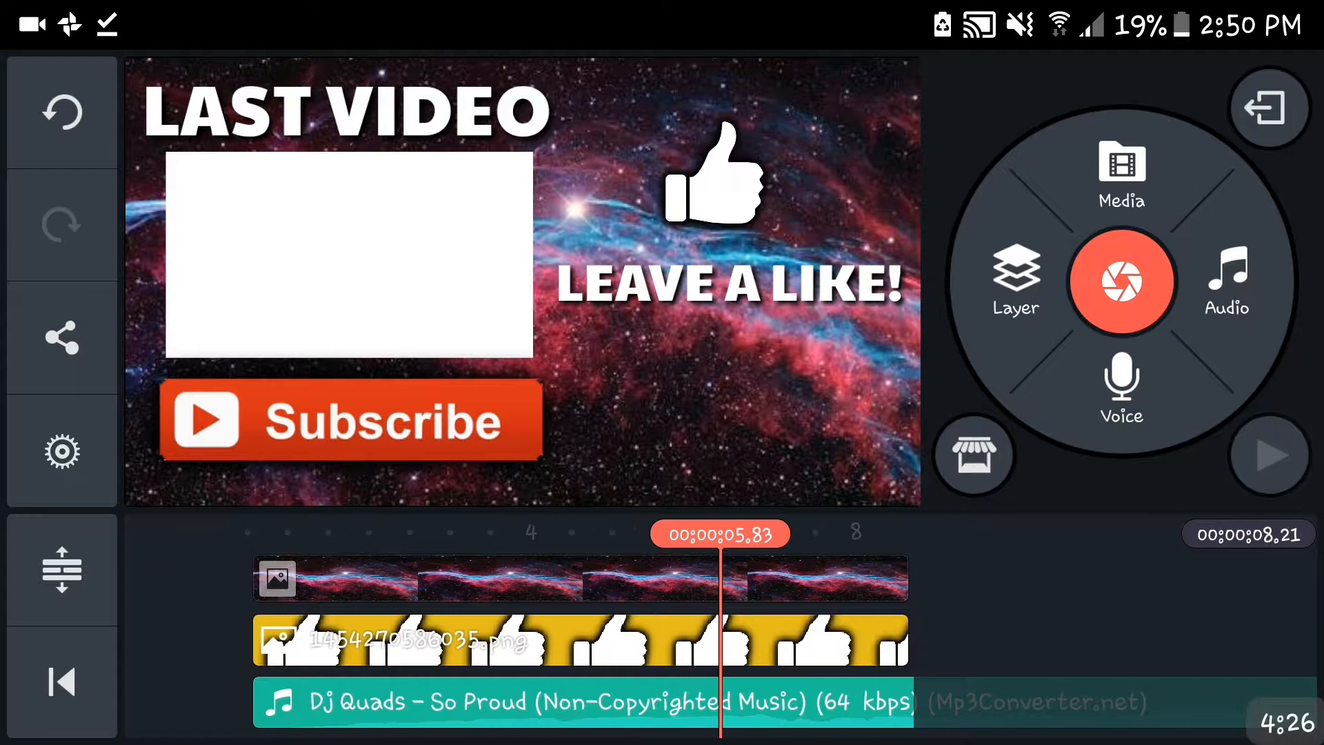
# - Trim the music to the right of the playhead so it ends at 8.21 s
pyautogui.click(581, 702)
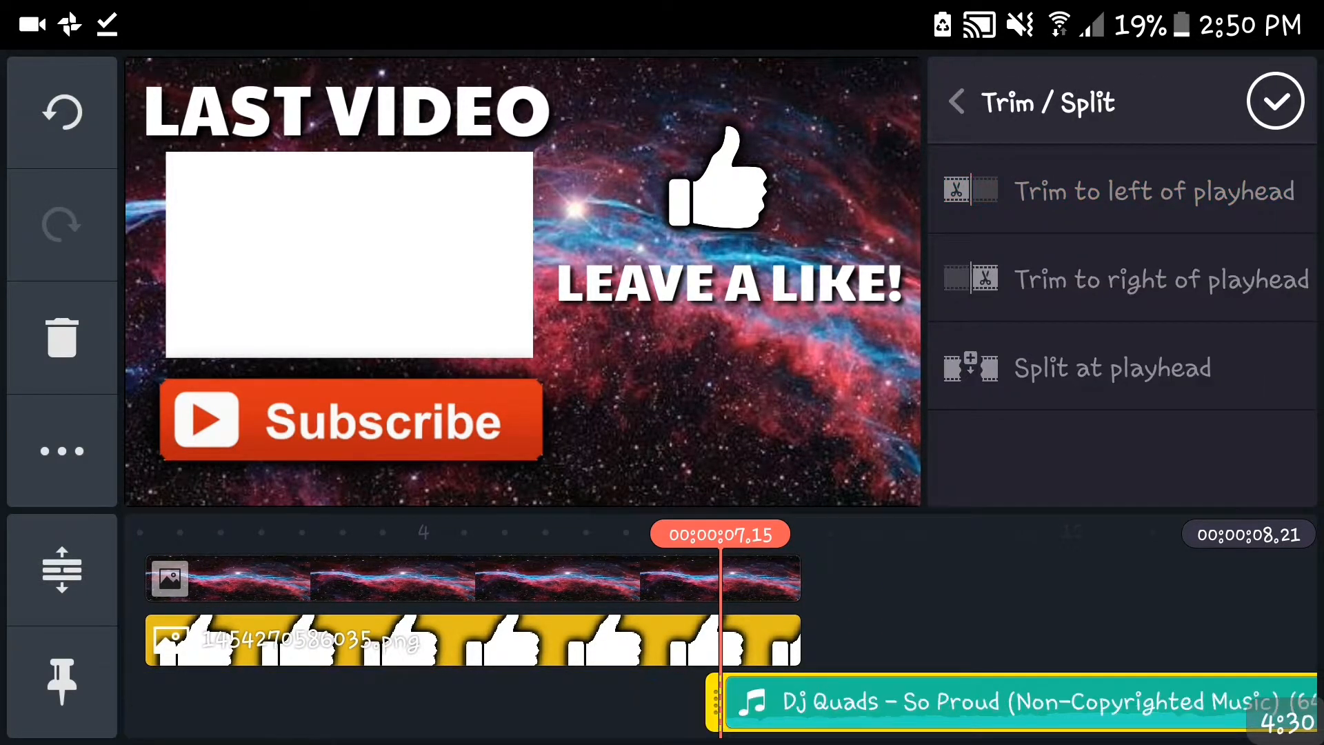
pyautogui.click(1274, 101)
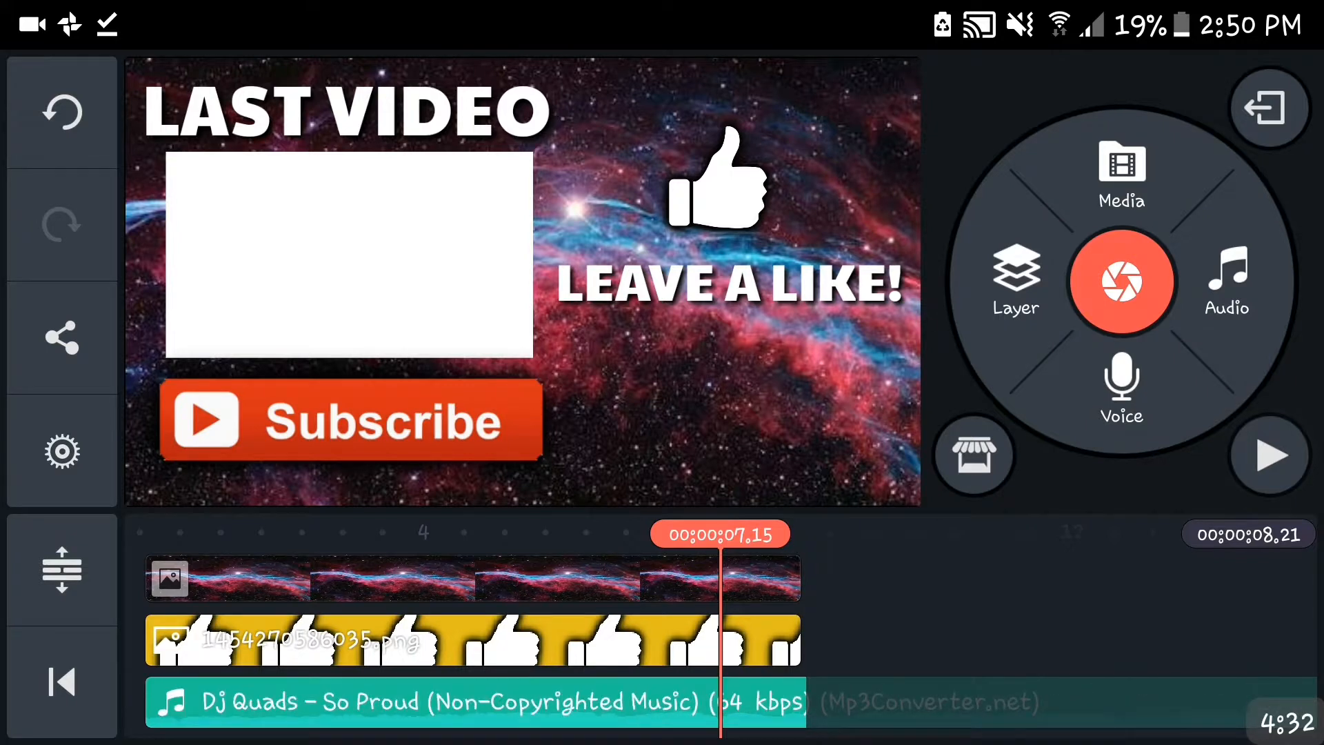
pyautogui.click(473, 700)
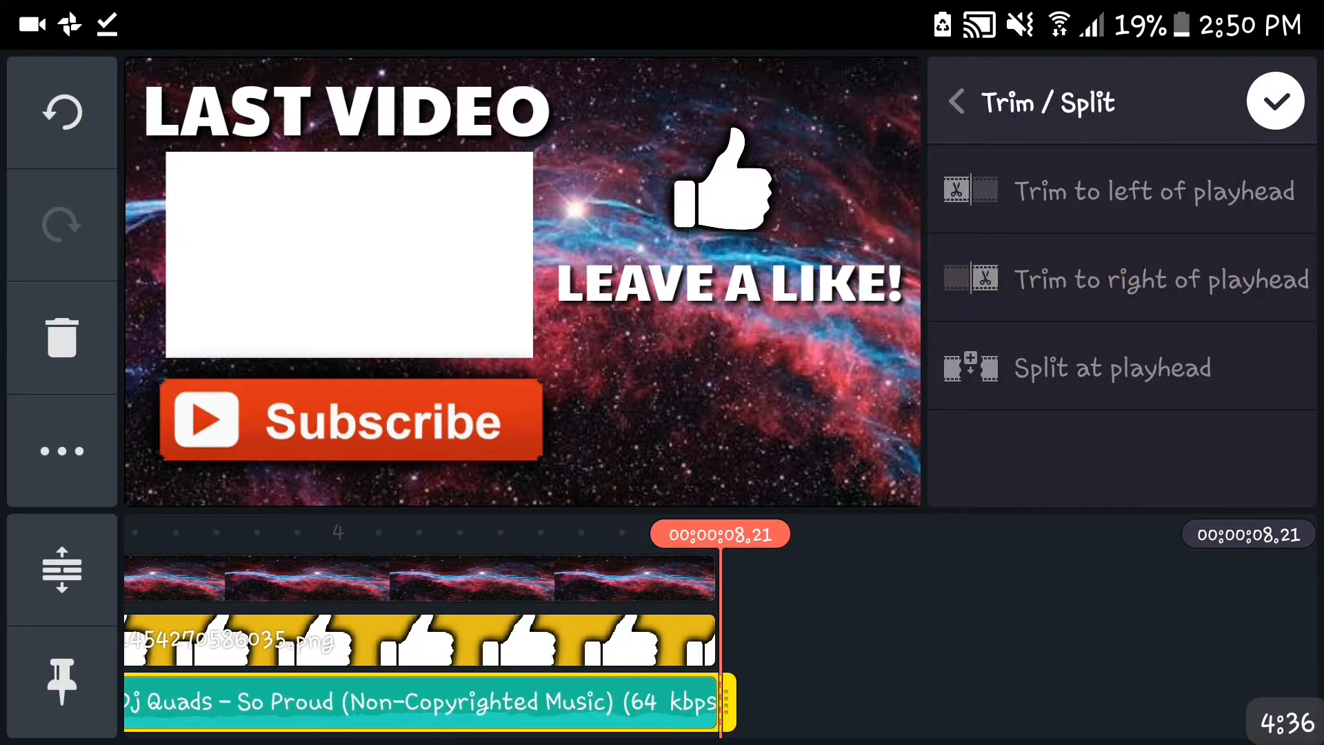
pyautogui.click(1274, 101)
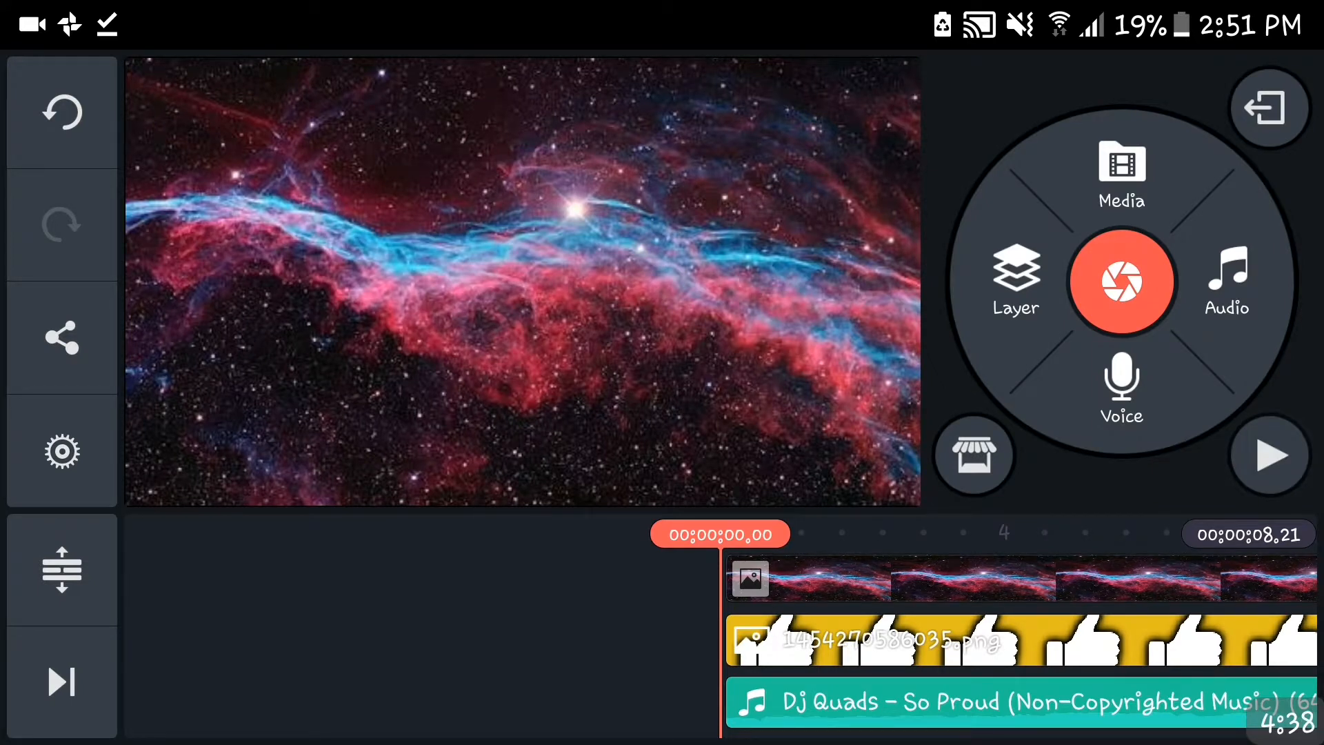
pyautogui.click(1268, 455)
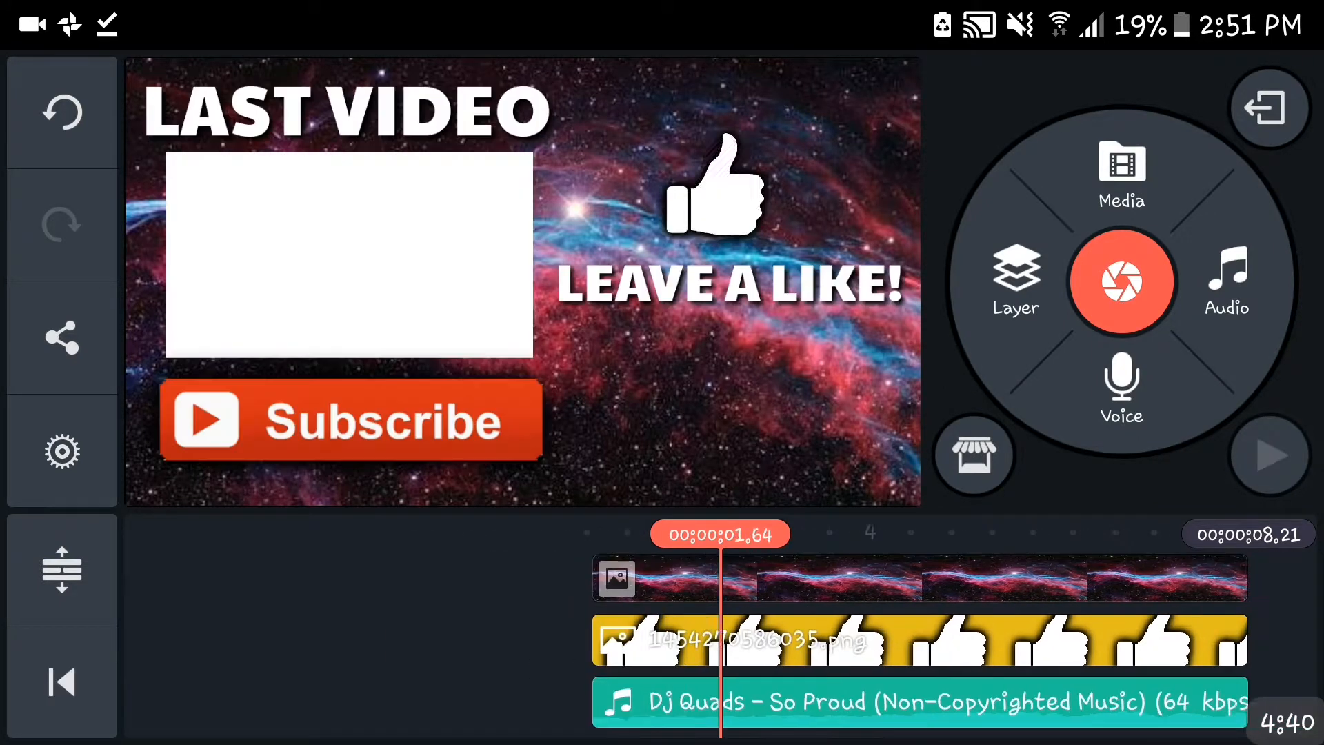
pyautogui.click(1269, 454)
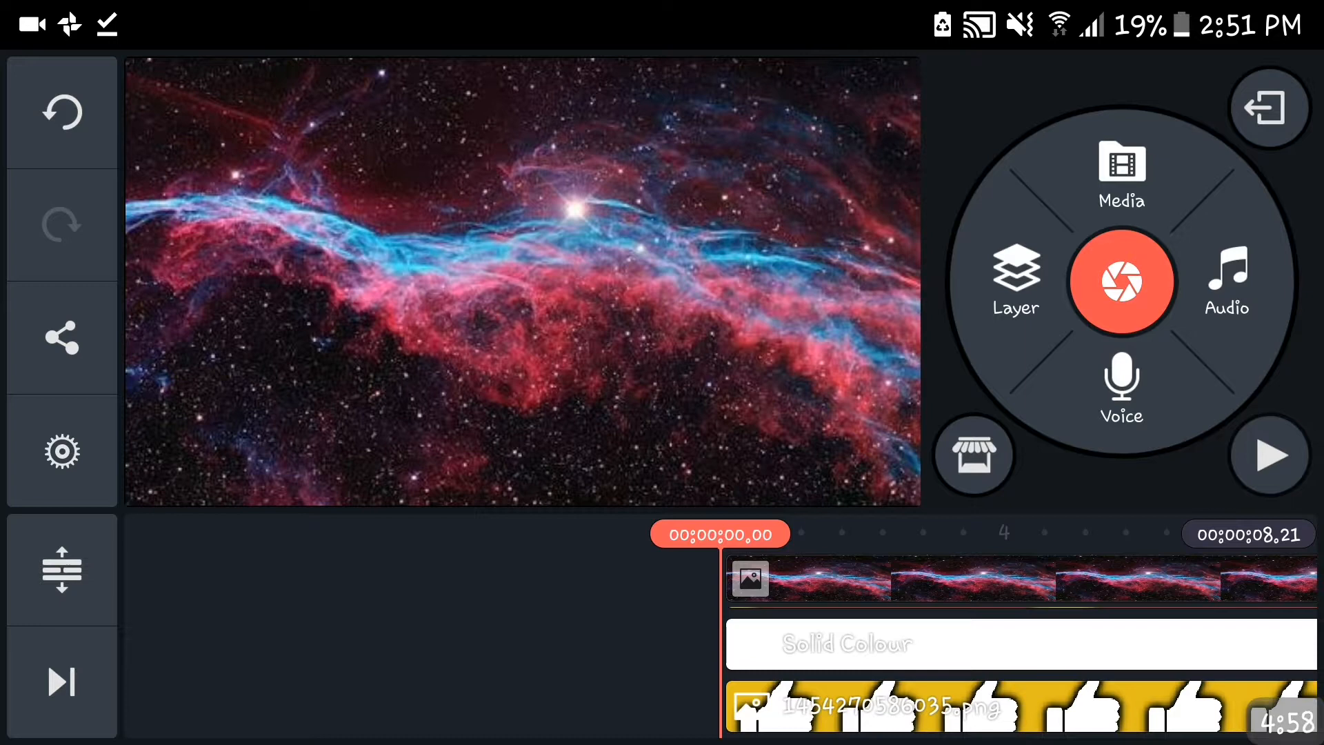
# - Preview the outro, then add the exported screen recording from the Export folder as a video layer
pyautogui.click(1267, 454)
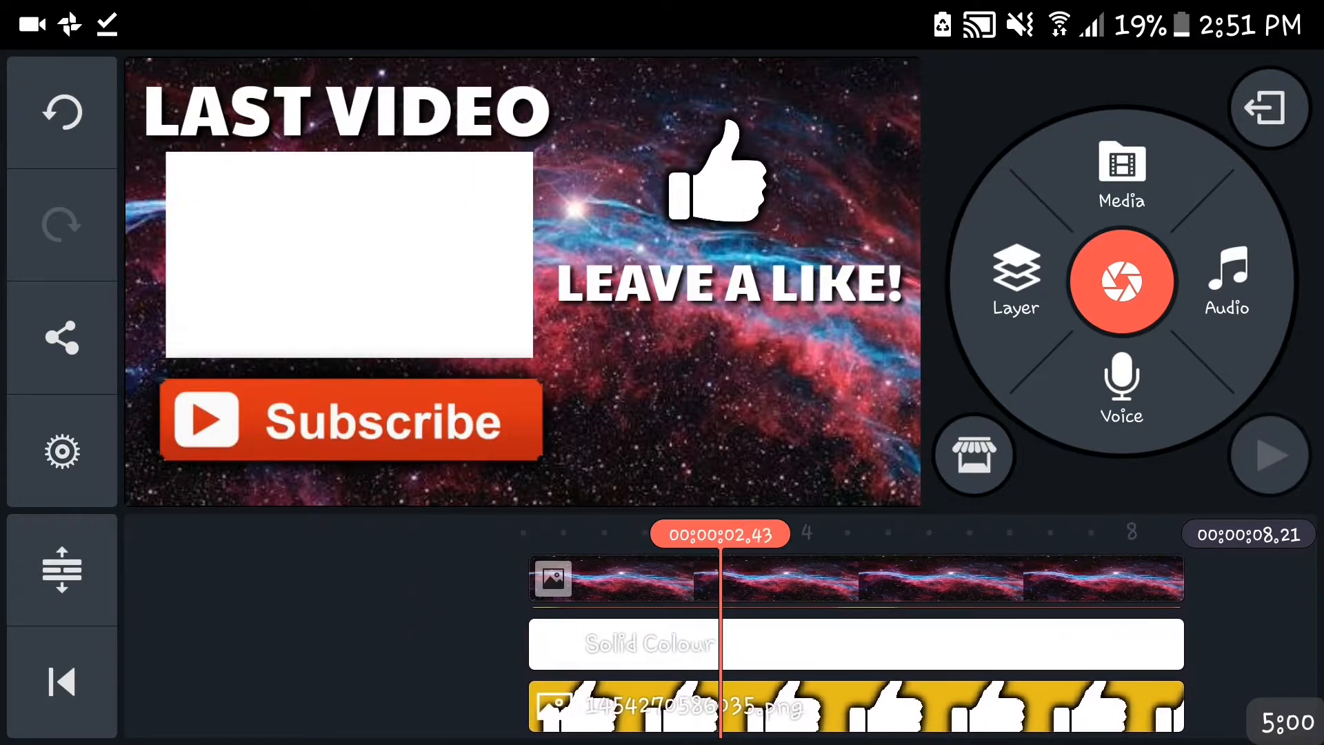
pyautogui.click(61, 681)
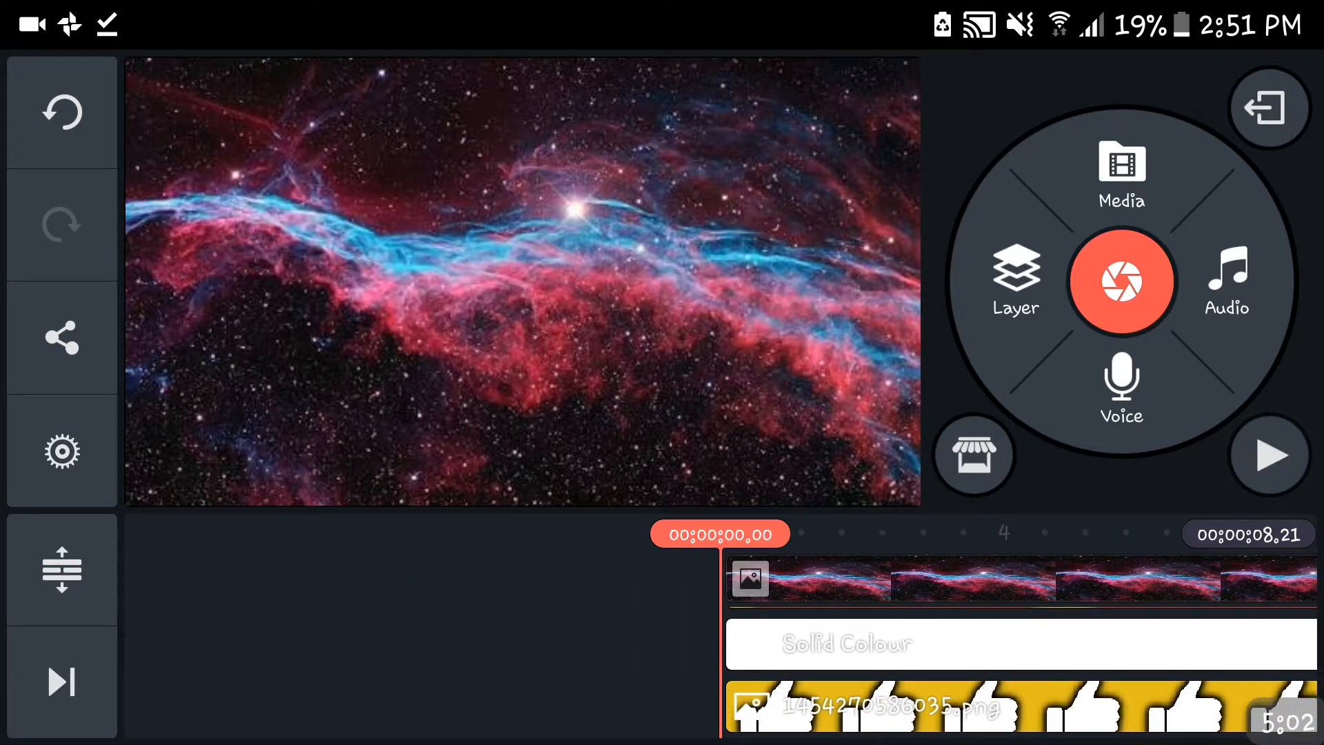
pyautogui.click(1120, 171)
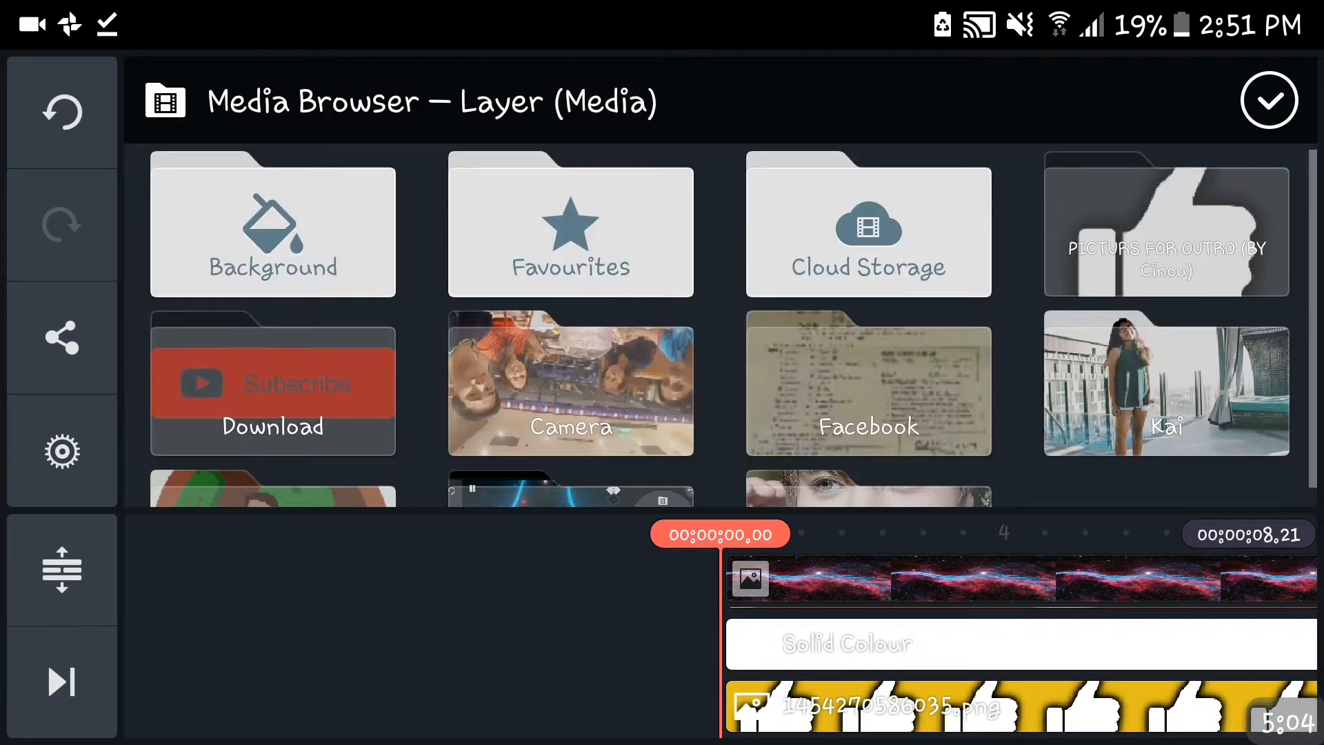
pyautogui.click(164, 99)
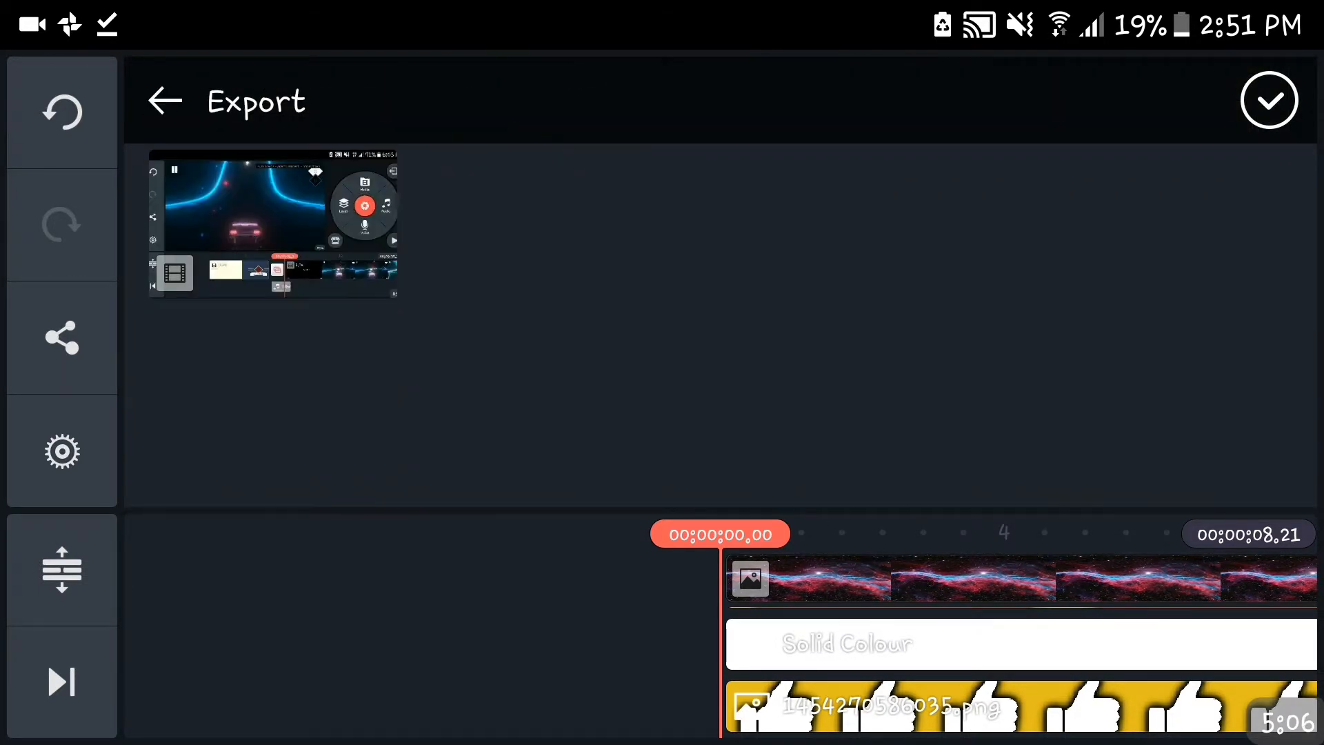
pyautogui.click(165, 101)
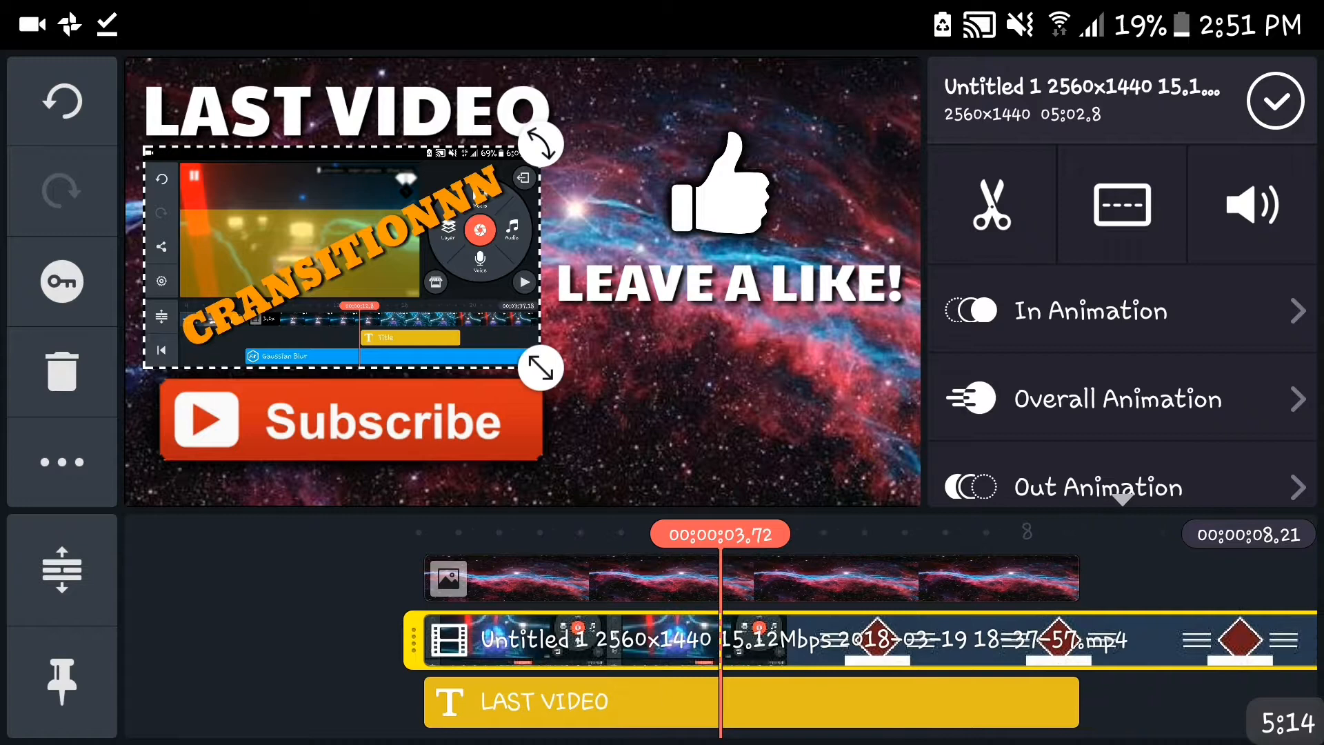
# - Trim the clip to the outro's 8.2-second length over the white box and check its In Animation
pyautogui.click(992, 204)
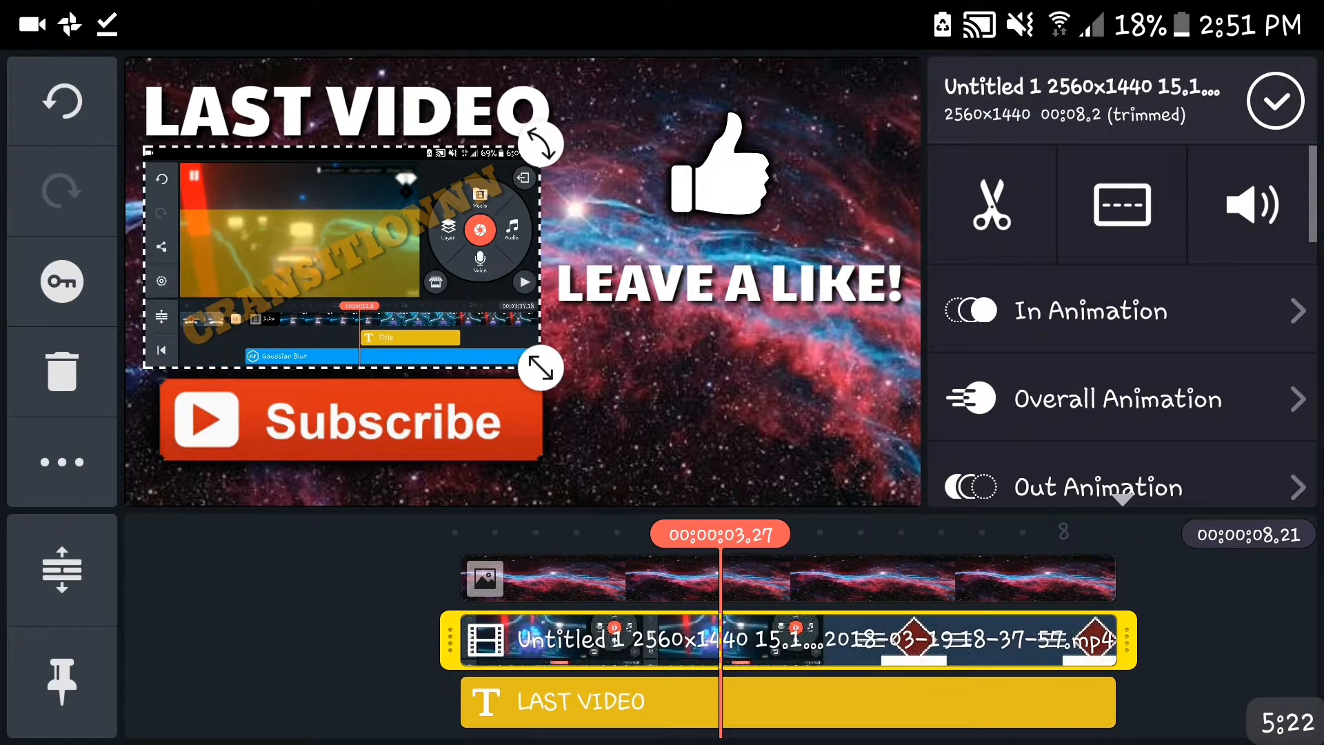
pyautogui.click(1089, 310)
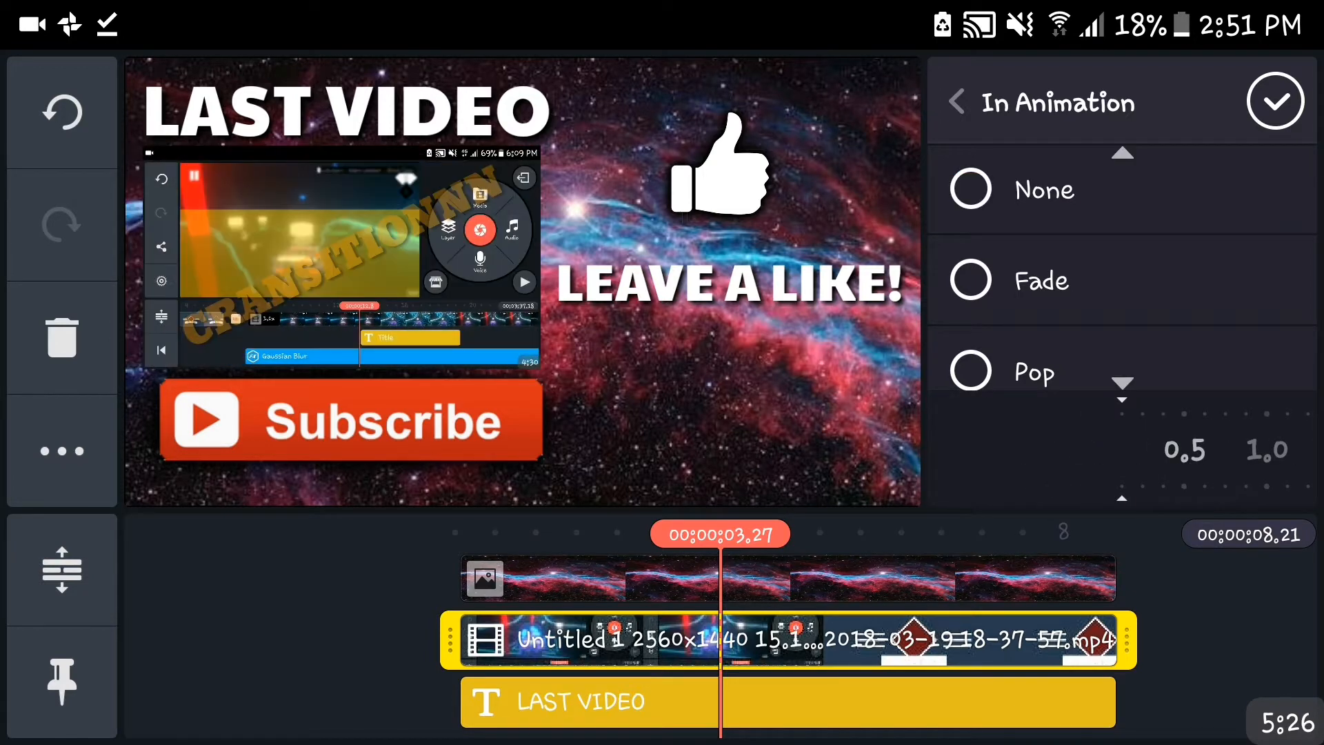
pyautogui.click(1273, 102)
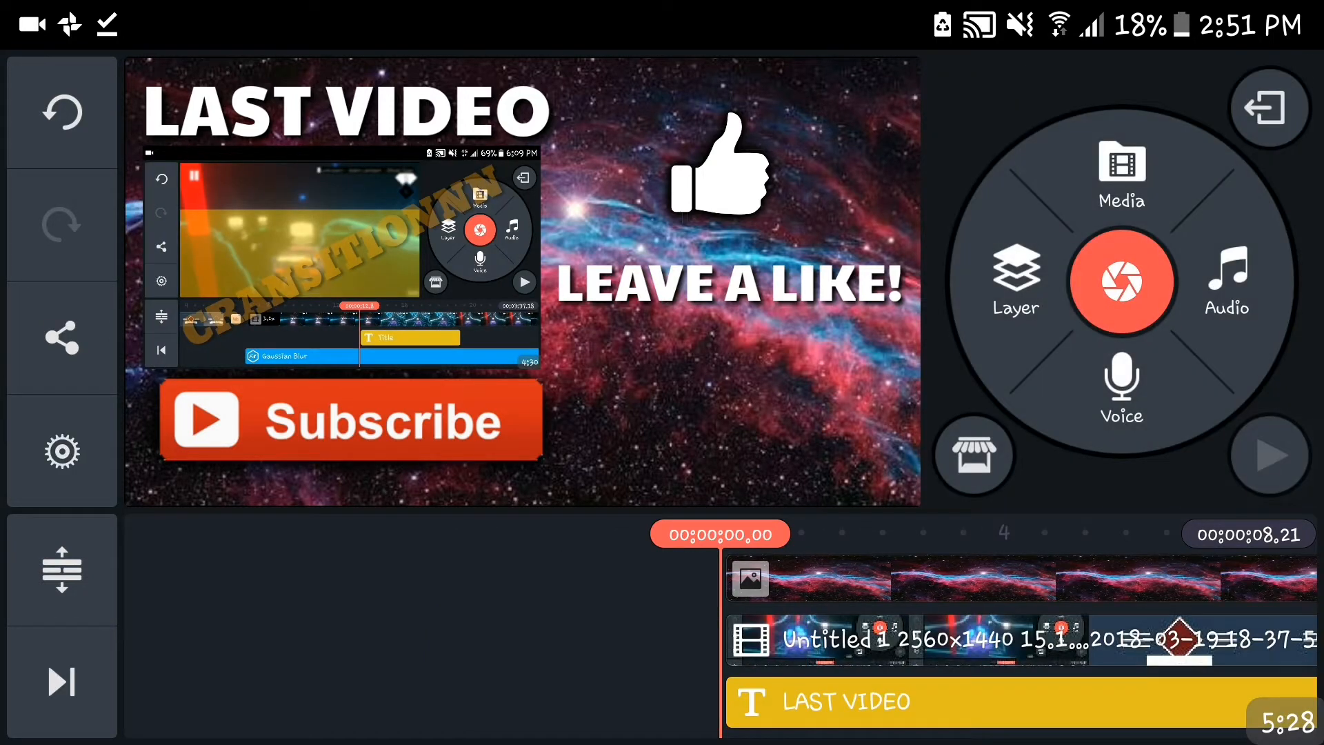
pyautogui.click(1267, 454)
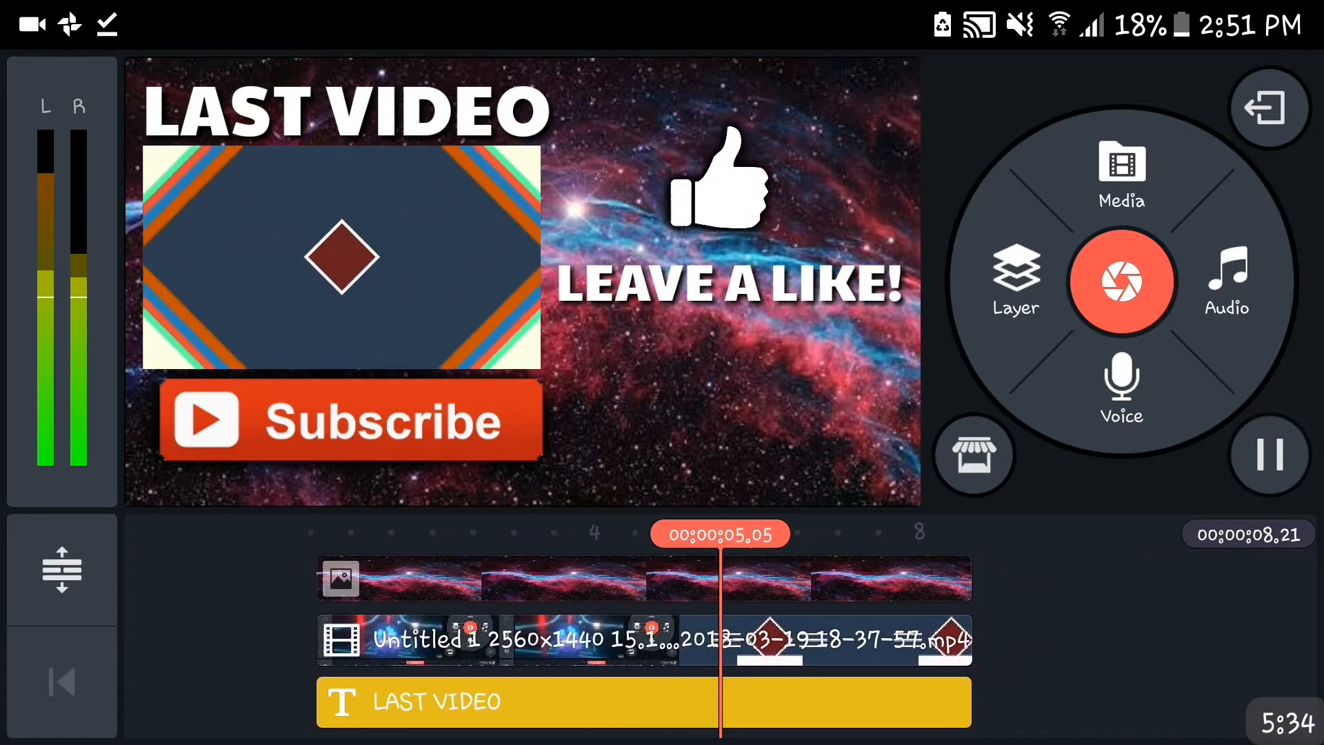
pyautogui.click(1269, 454)
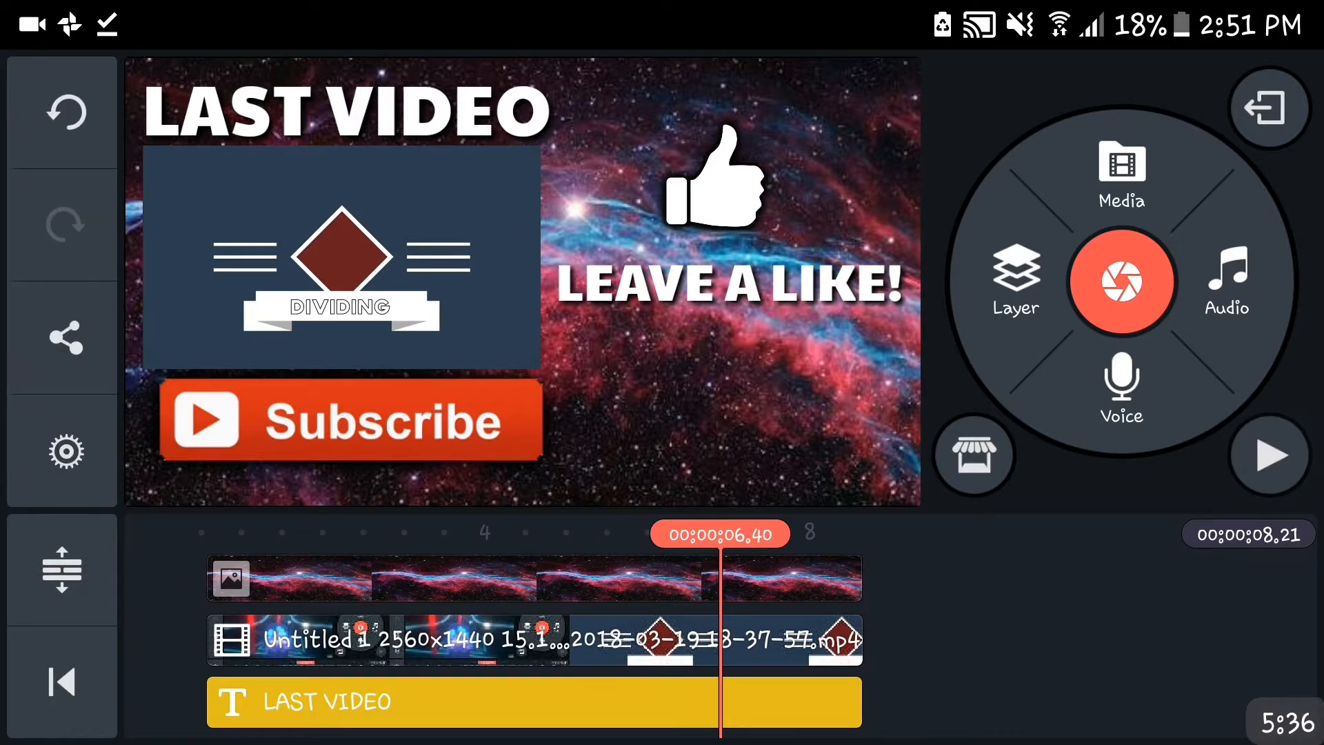